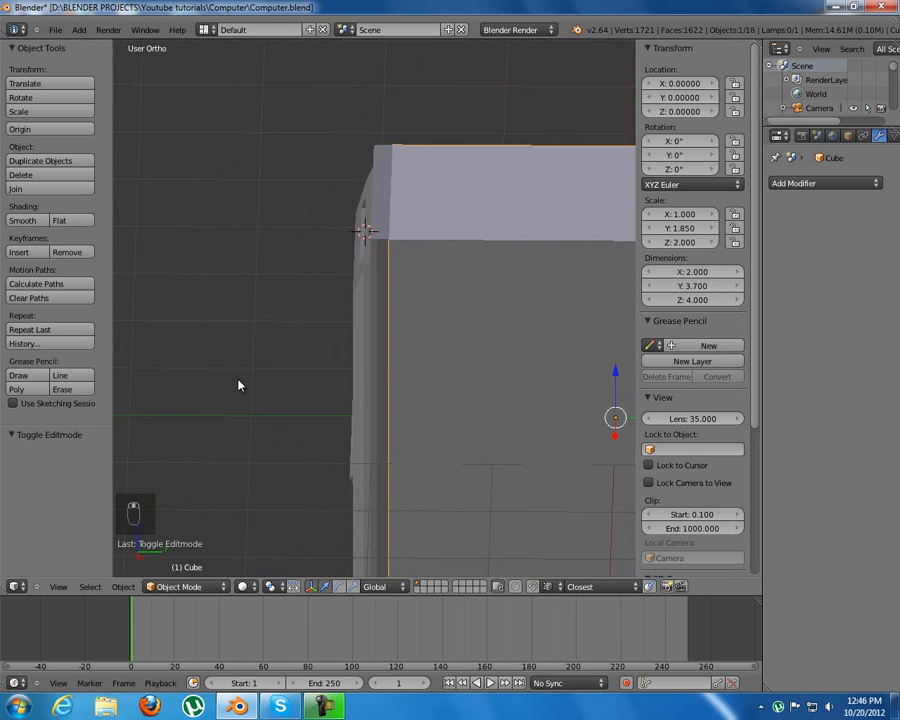
- From the side view, move the case's top face up slightly along Z only
key(KP_3)
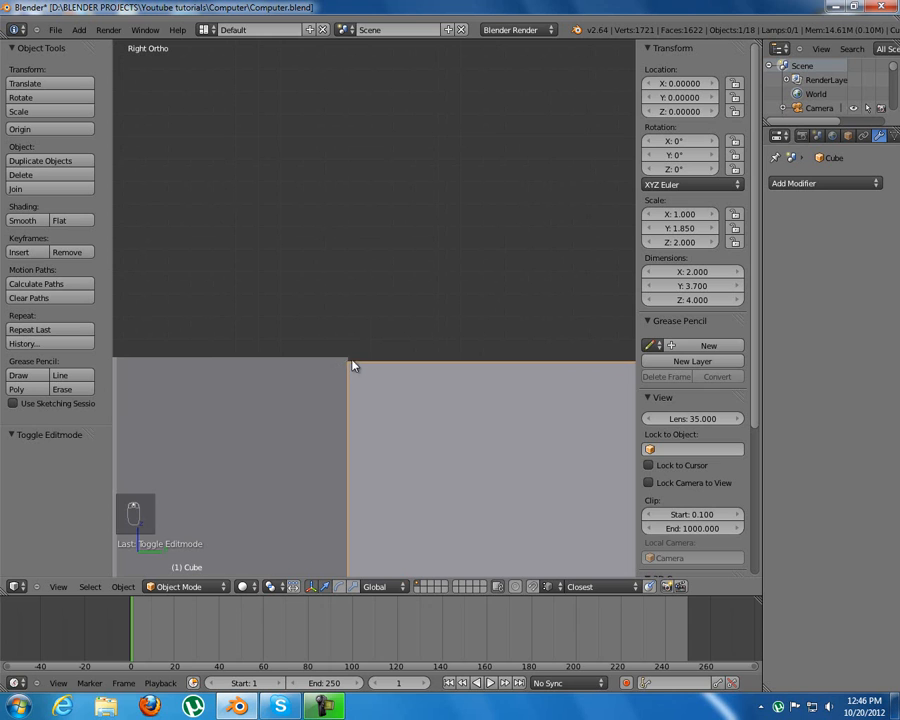
mouse_move(519, 426)
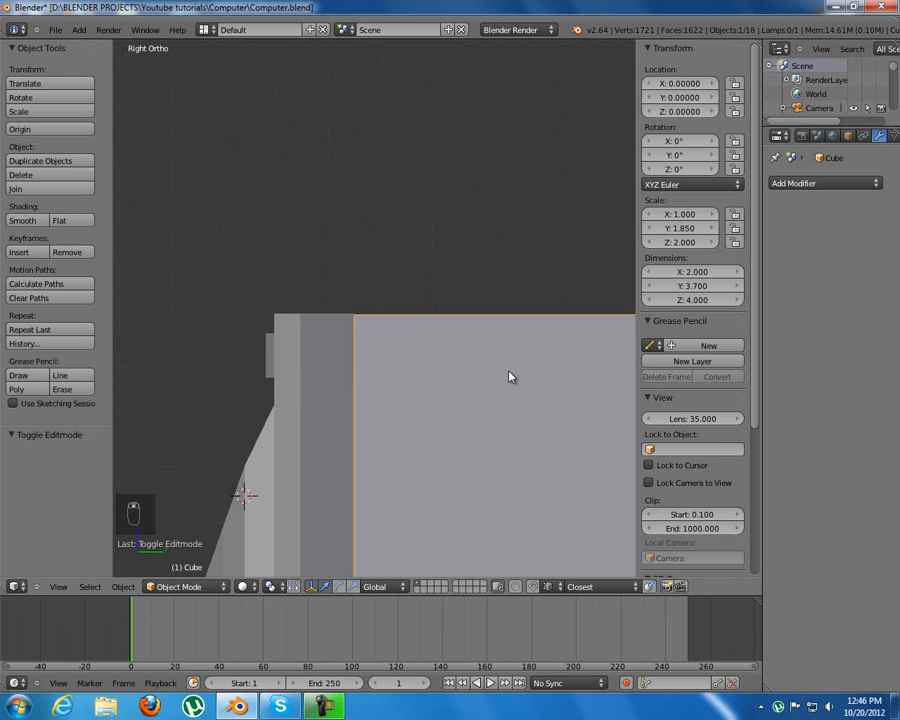
key(Tab)
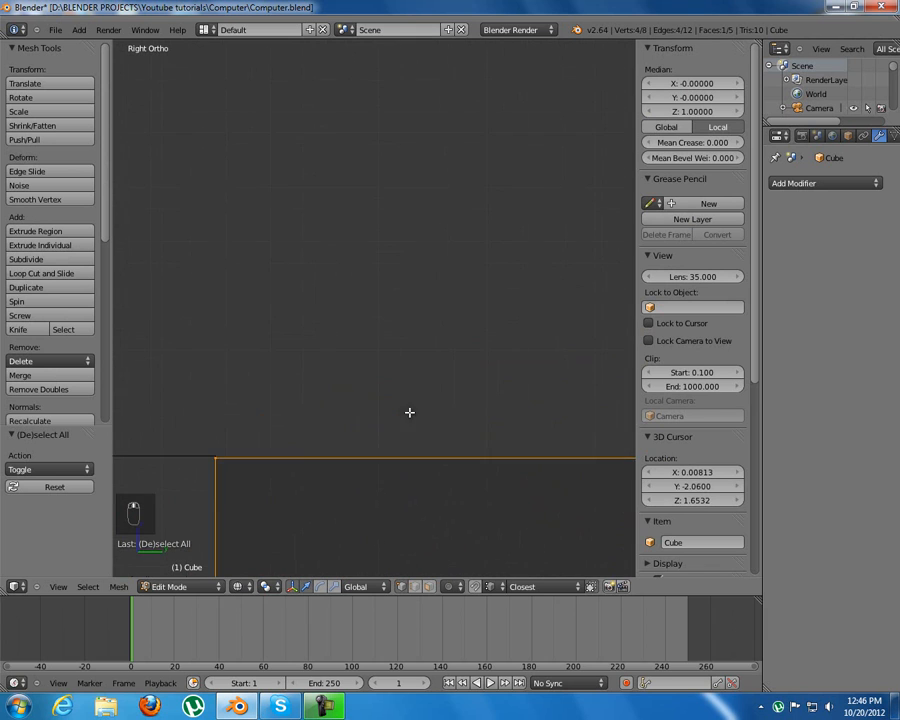
key(g)
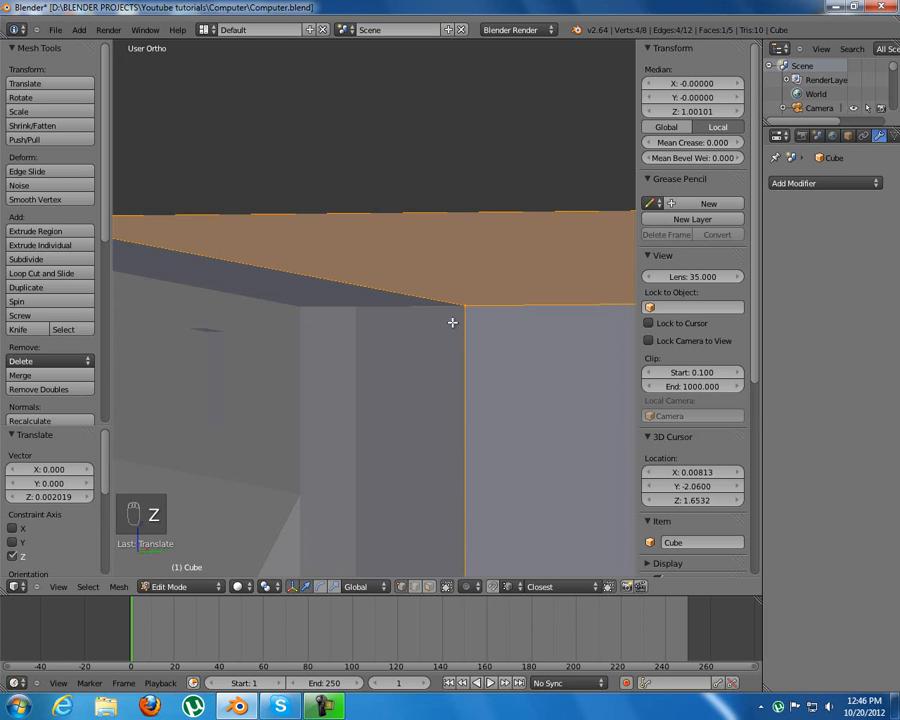
key(TAB)
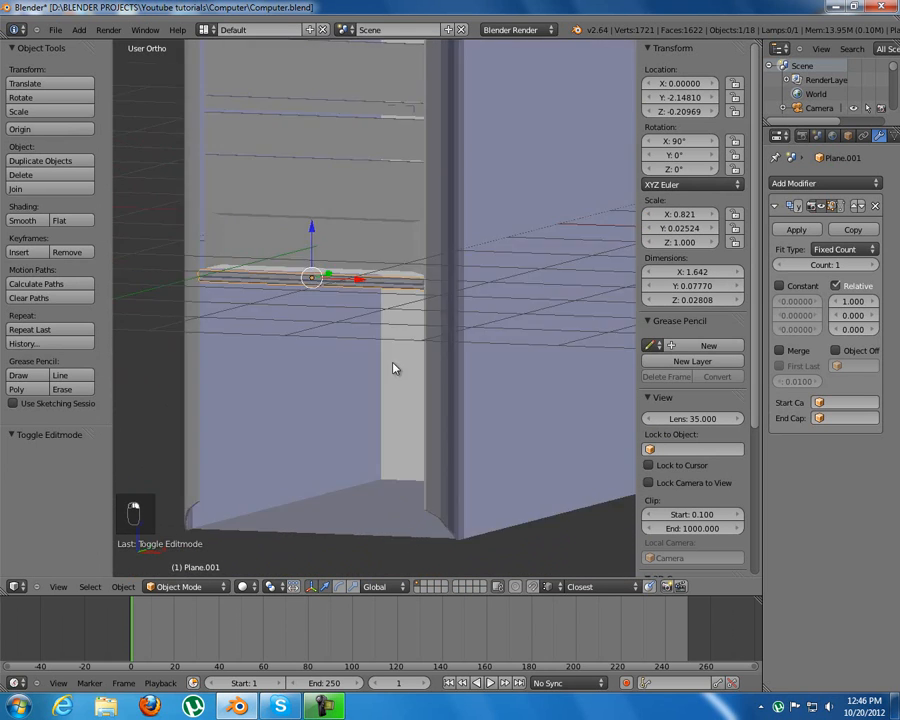
- Scale the slat's vertices along X in front view to start its angled, stepped profile
key(Tab)
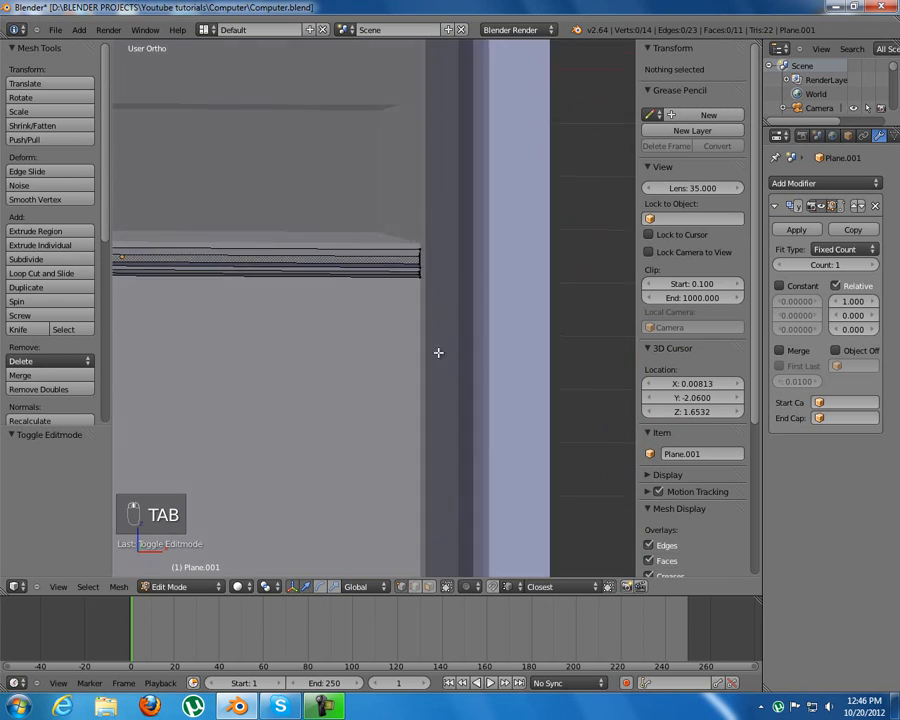
key(z)
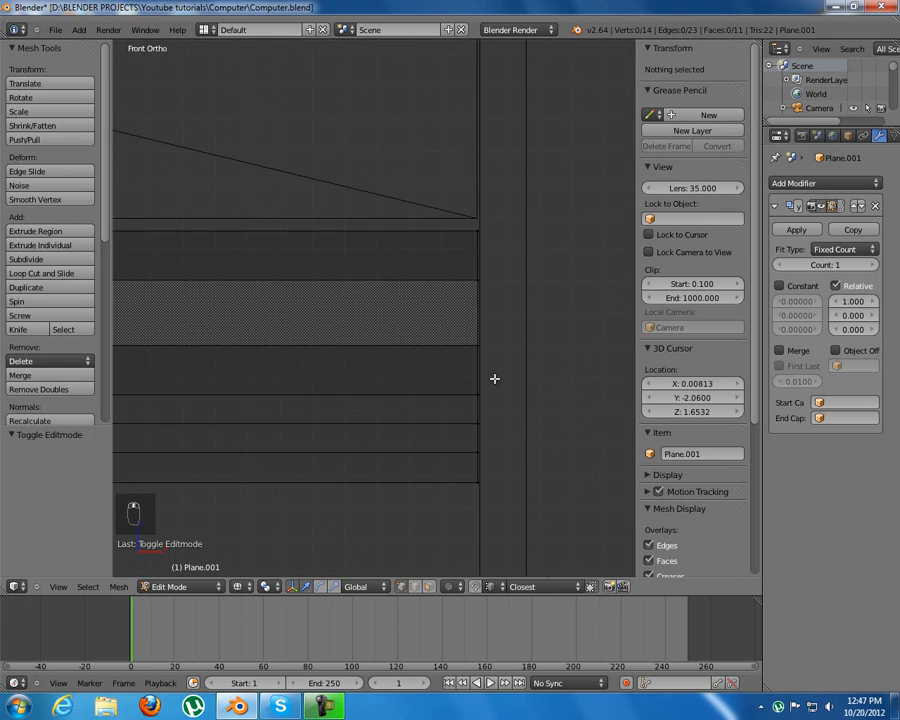
mouse_move(467, 223)
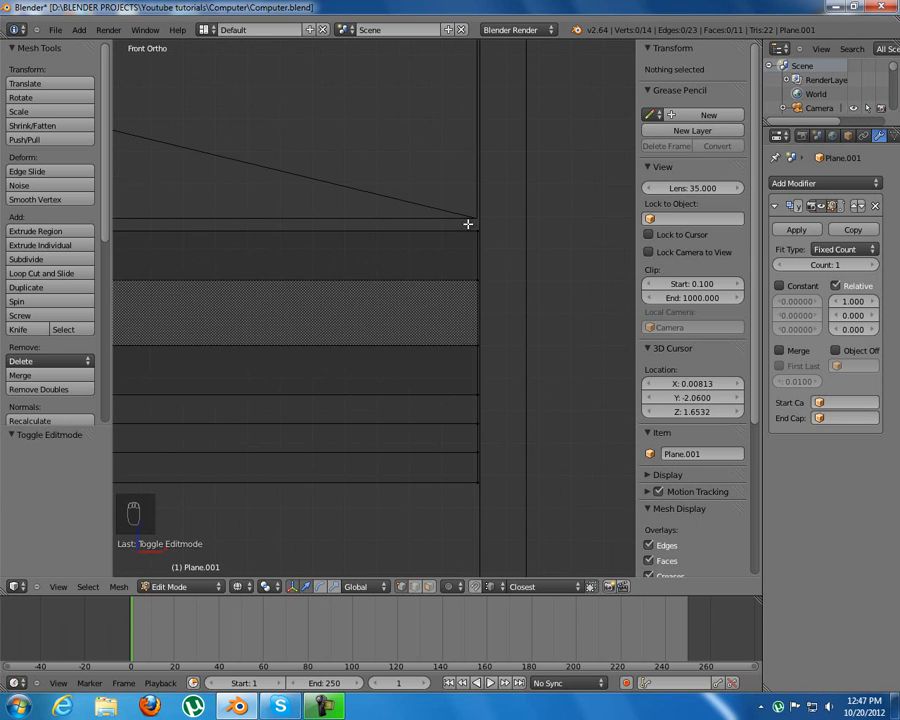
key(a)
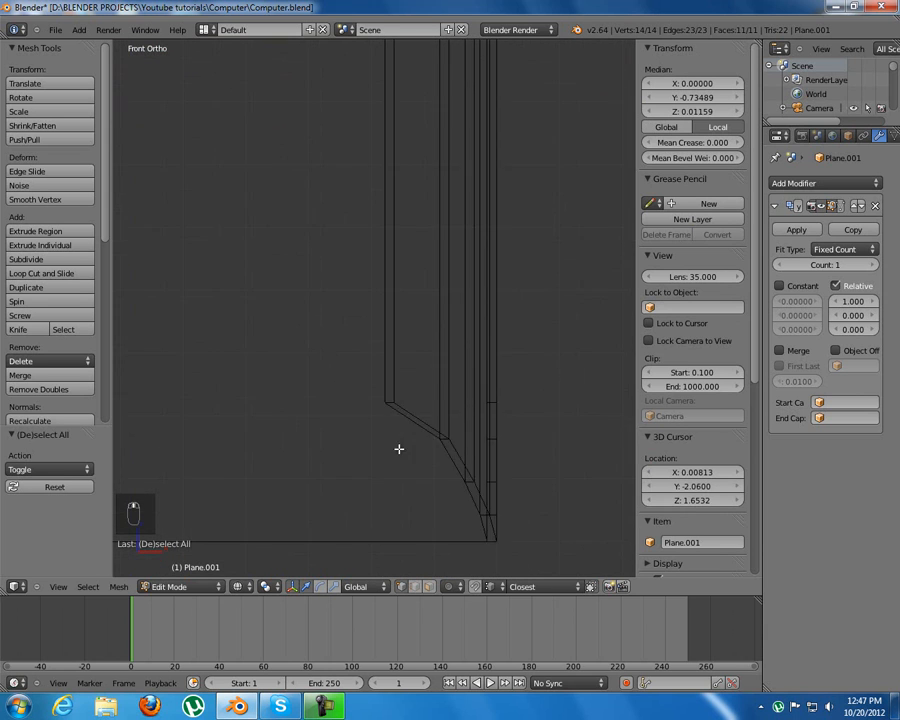
key(s)
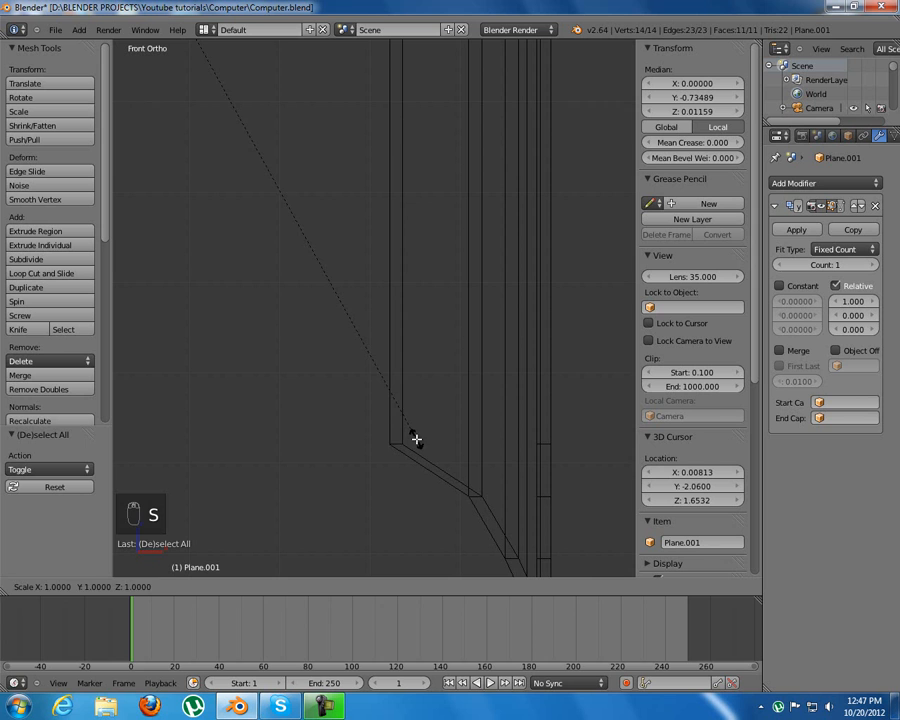
key(s)
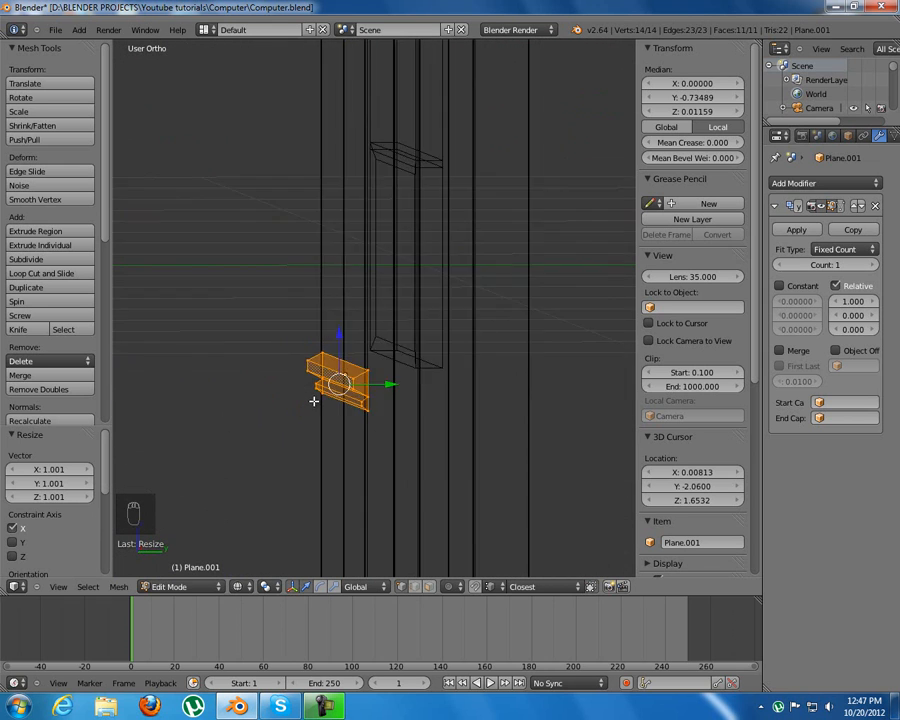
key(KP_3)
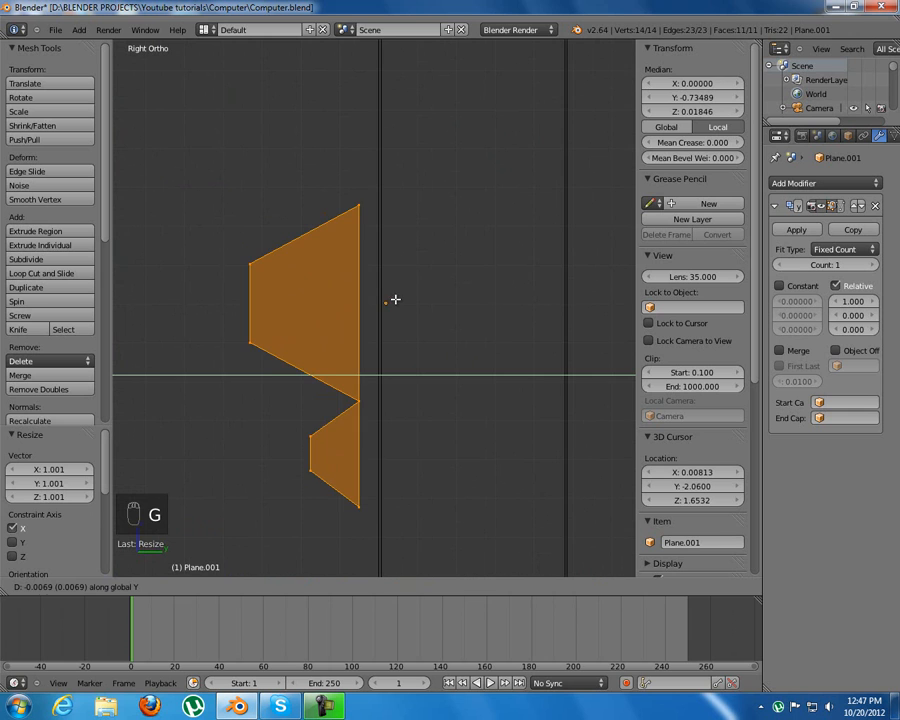
- Shift the slat profile a small amount along Y into position on the case front
key(Tab)
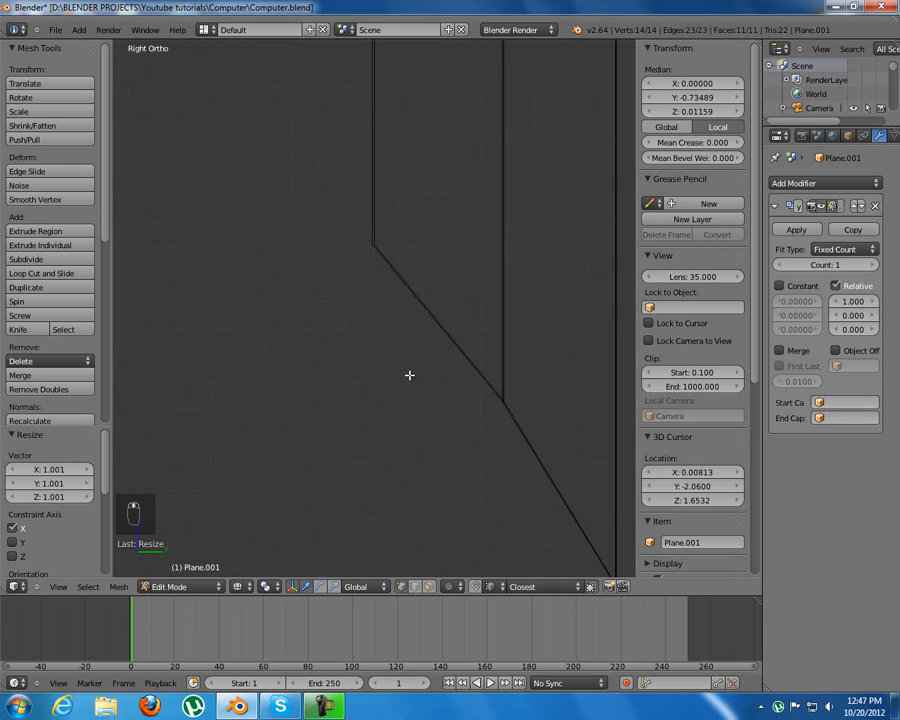
key(g)
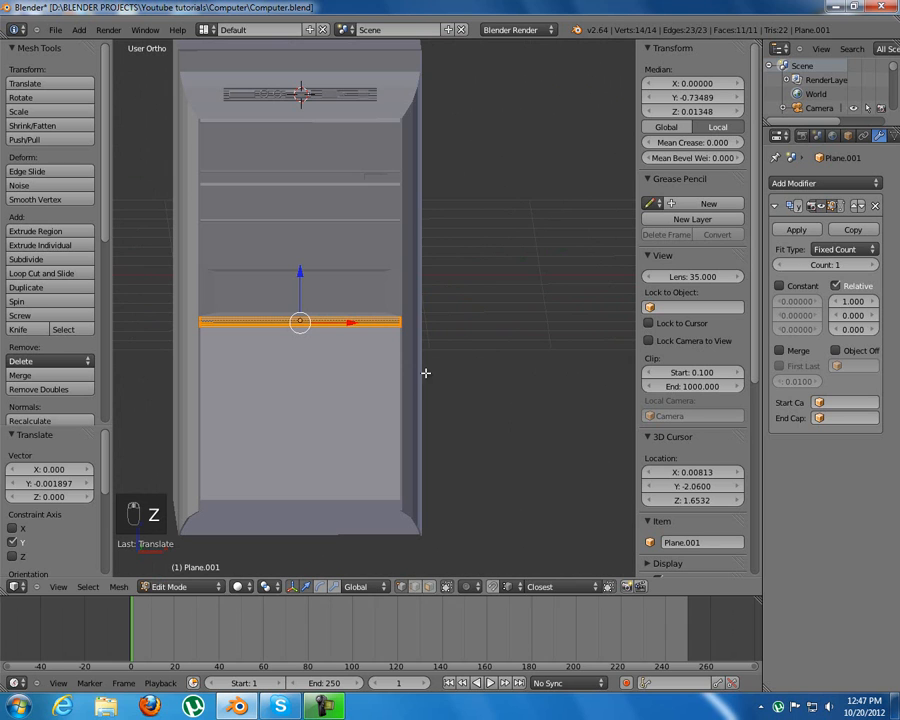
mouse_move(398, 386)
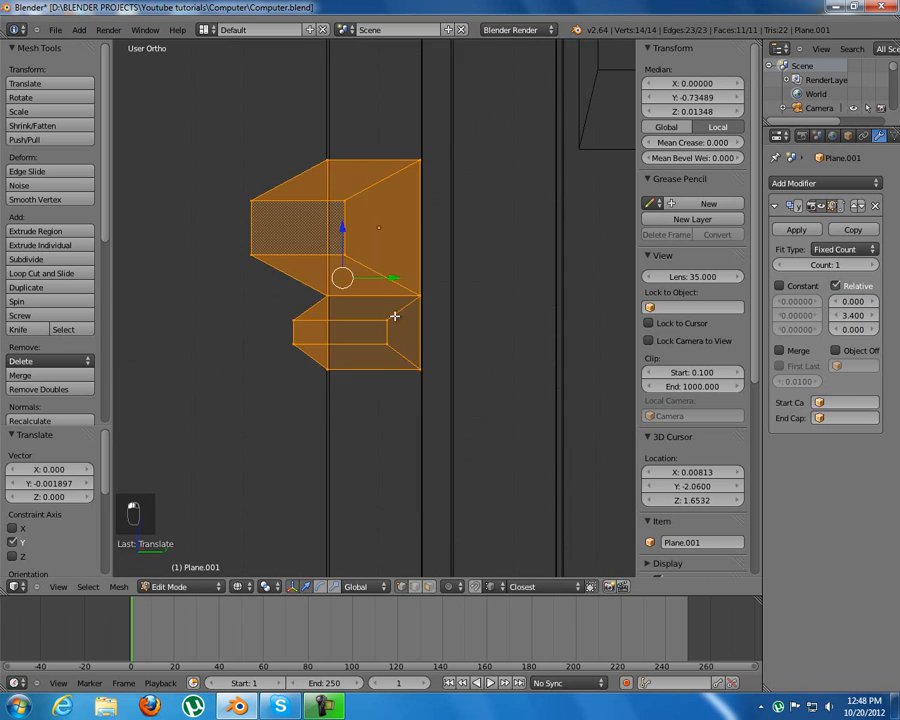
- Leave Edit Mode so the array shows two stacked slats at a 1.2 Y offset
key(Tab)
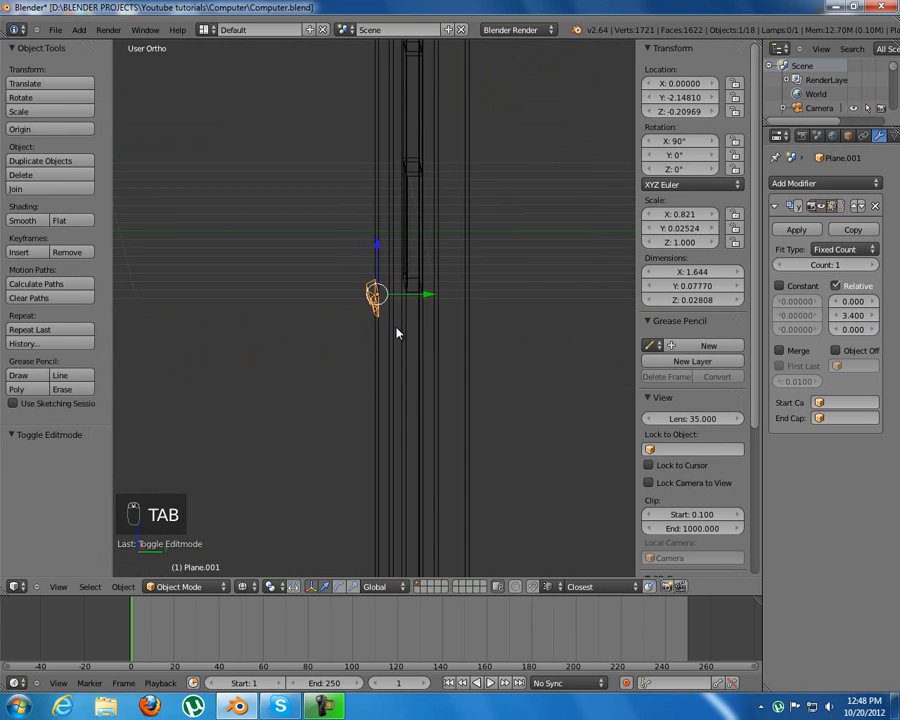
key(Tab)
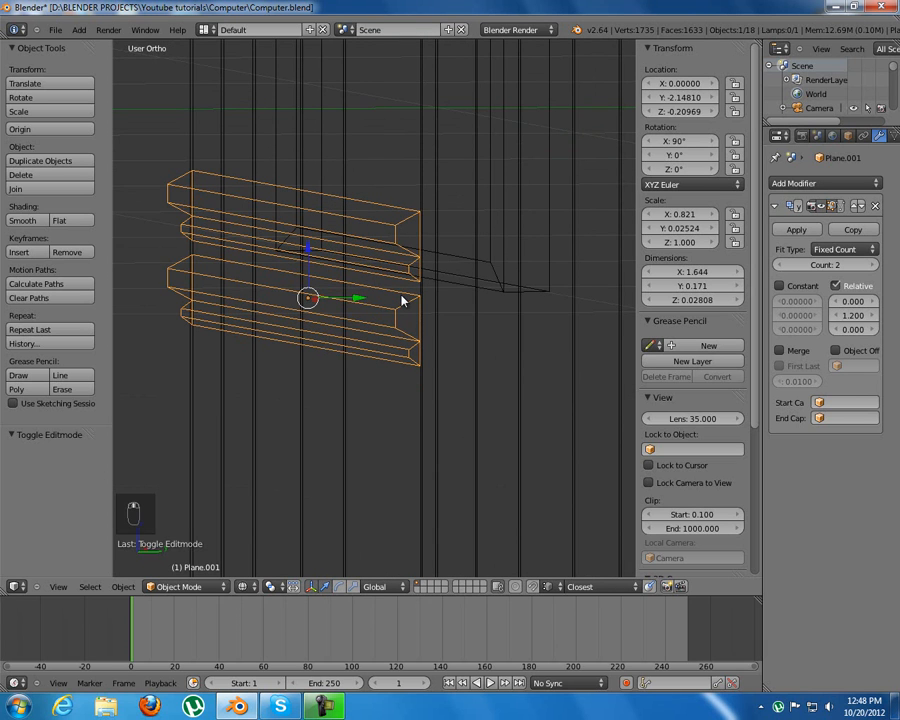
- Apply the slat's scale and location, enable Merge, and raise the array count to 23 slats
key(ctrl+a)
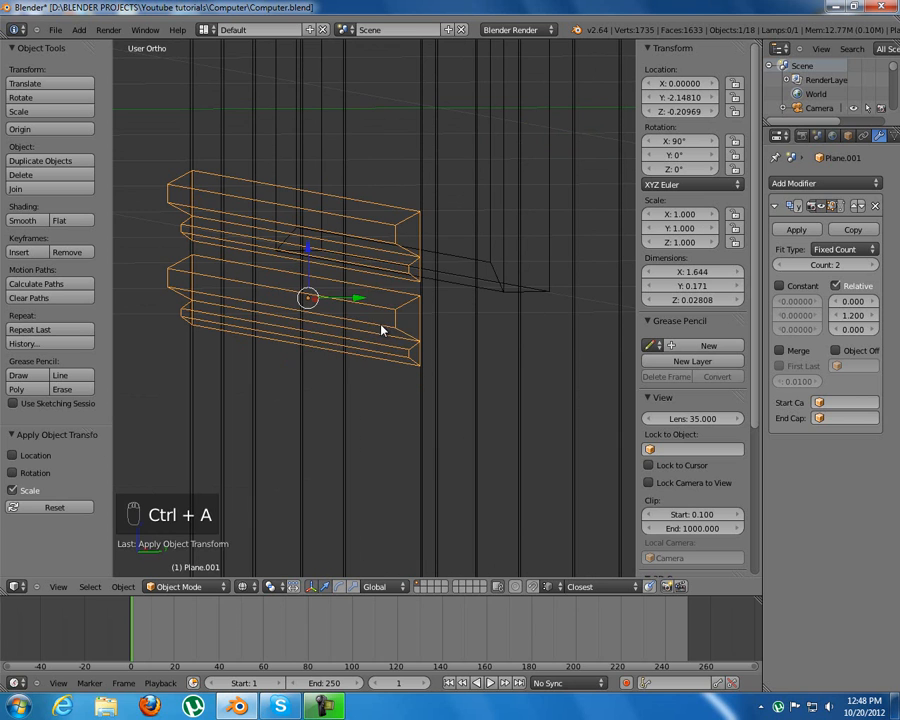
key(ctrl+a)
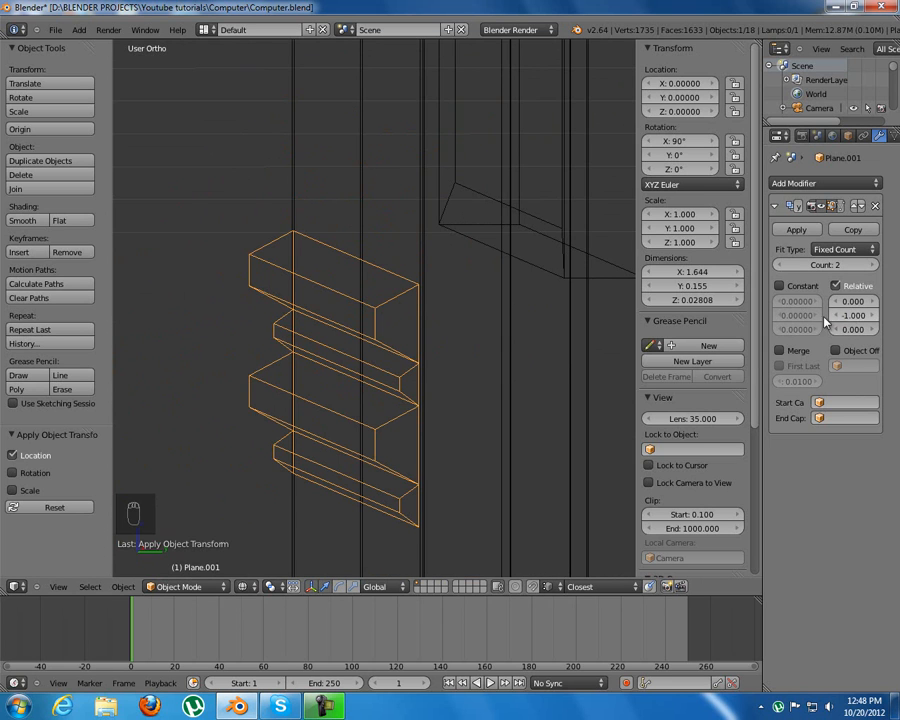
click(779, 350)
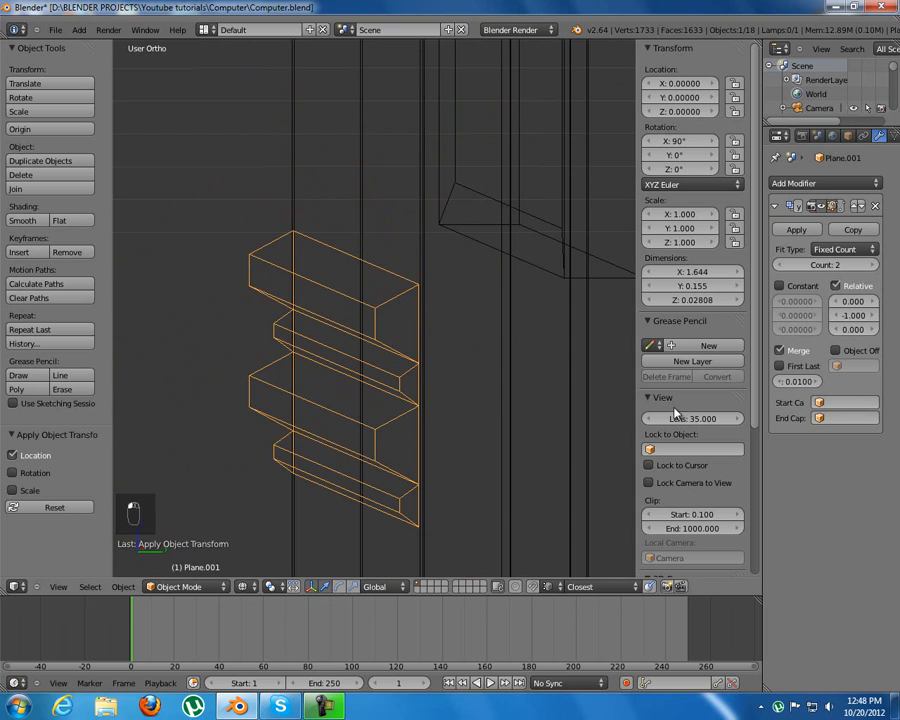
key(NUMPAD_3)
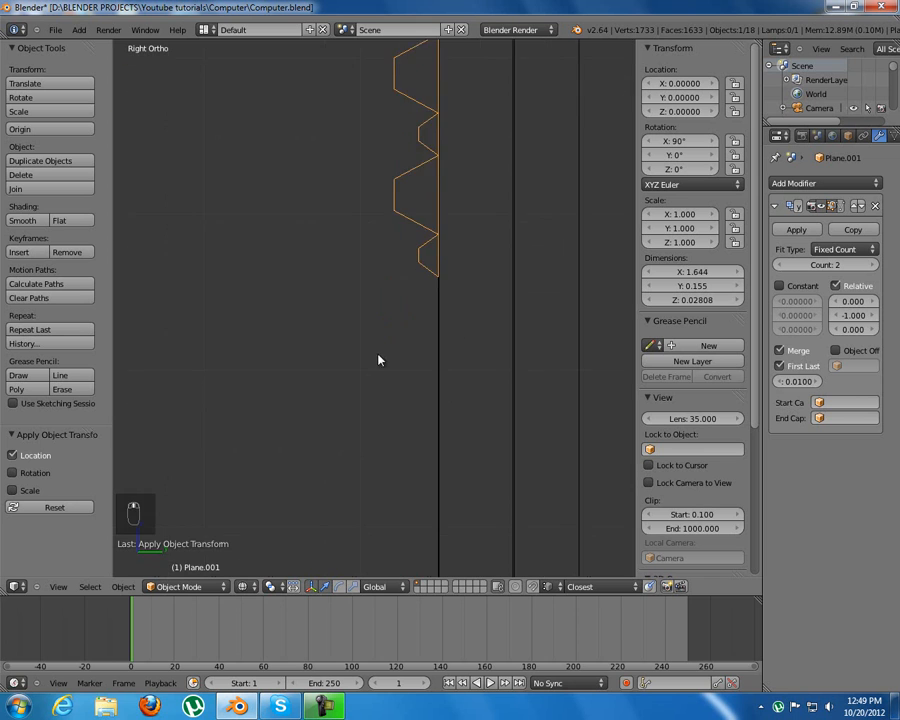
drag(380, 360, 465, 366)
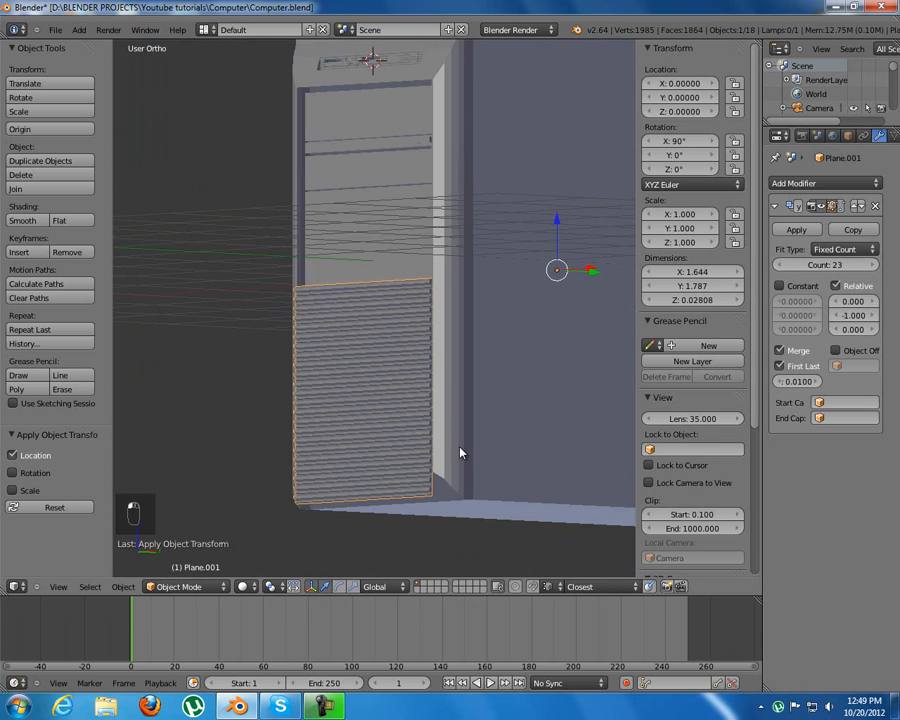
- After checking the grille in front view, apply the Array modifier as real geometry
key(KP_1)
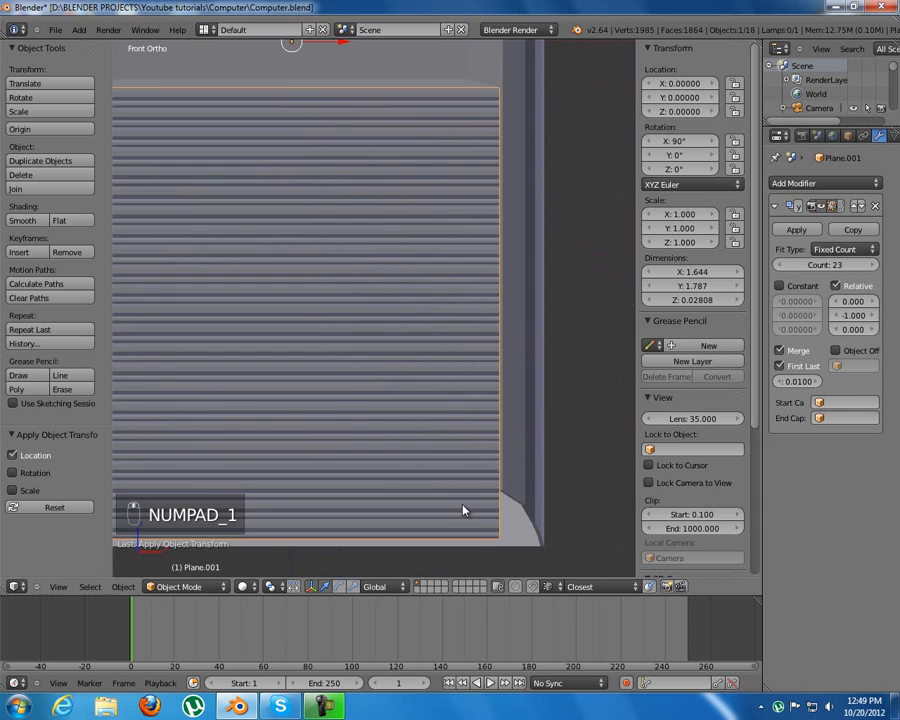
click(866, 261)
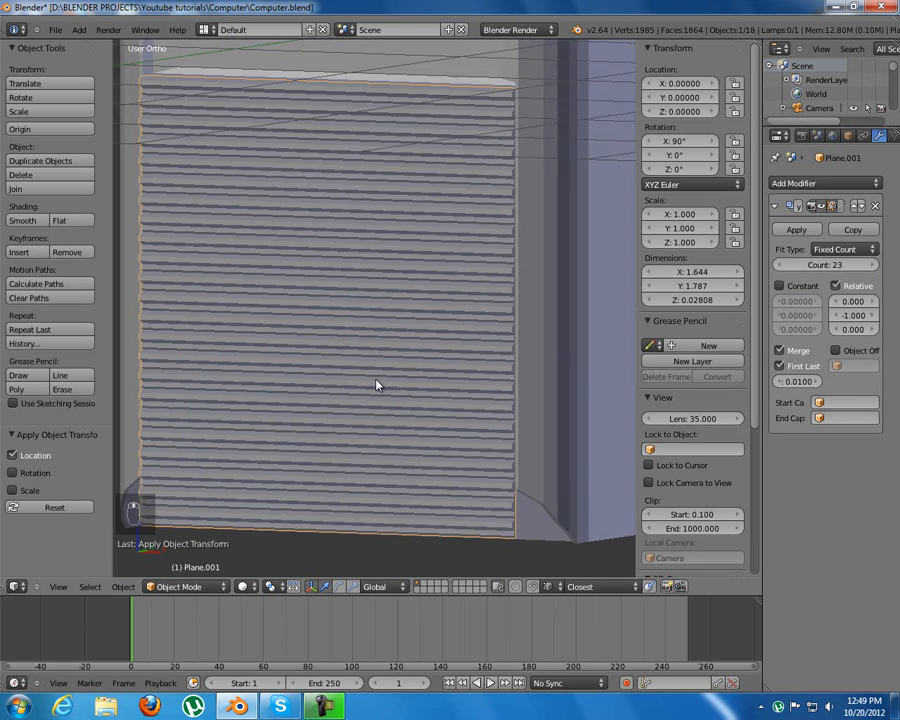
click(795, 229)
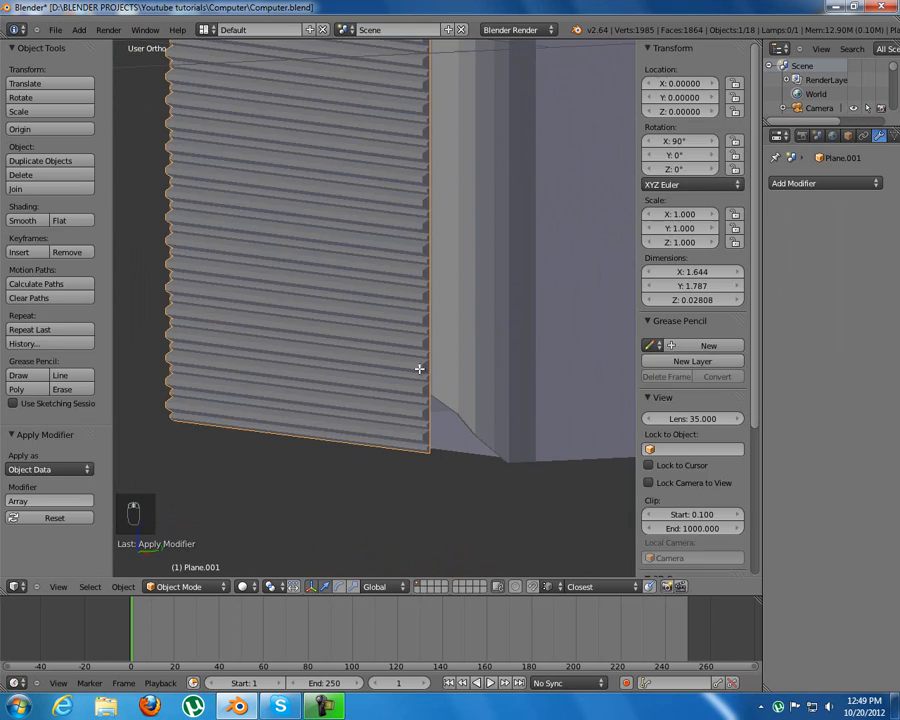
- Enter Edit Mode on the applied grille mesh
key(Tab)
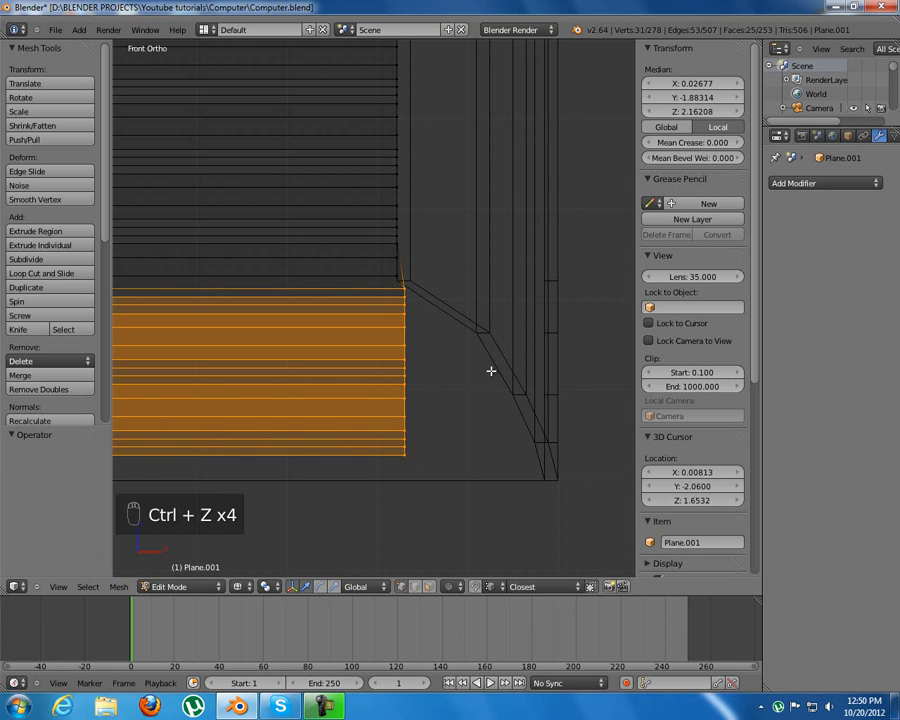
- Undo stray edits, then stretch the upper slat rows along X to the angled edge
key(ctrl+z)
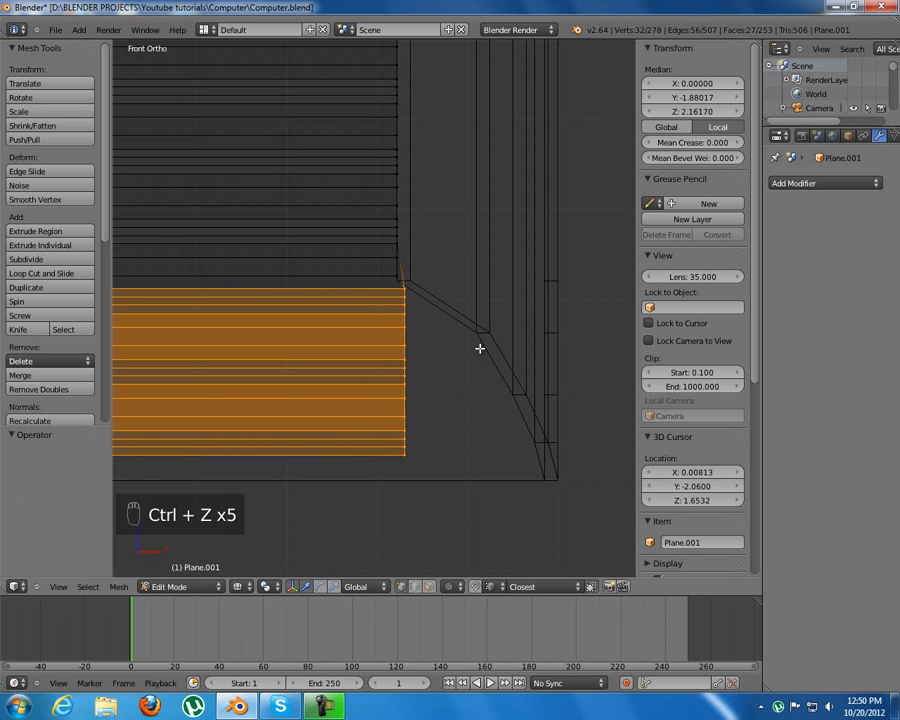
key(ctrl+z)
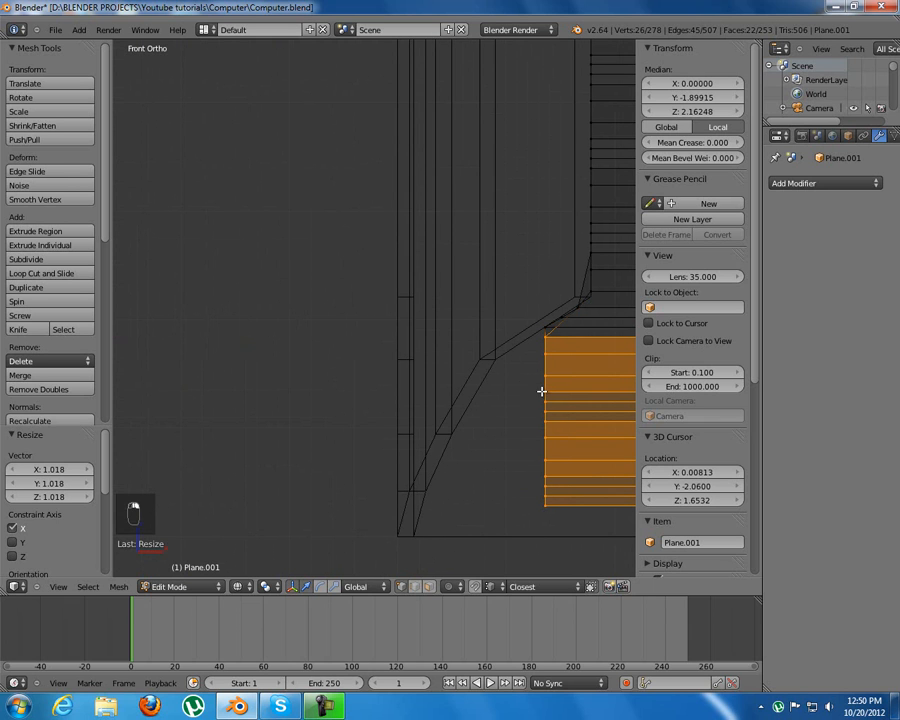
key(s)
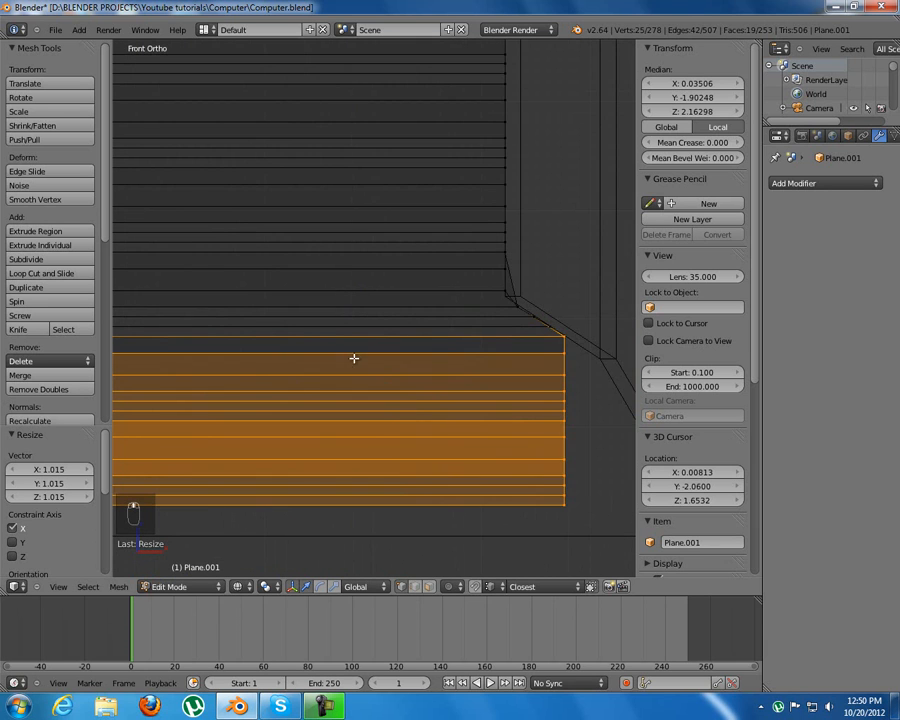
key(x)
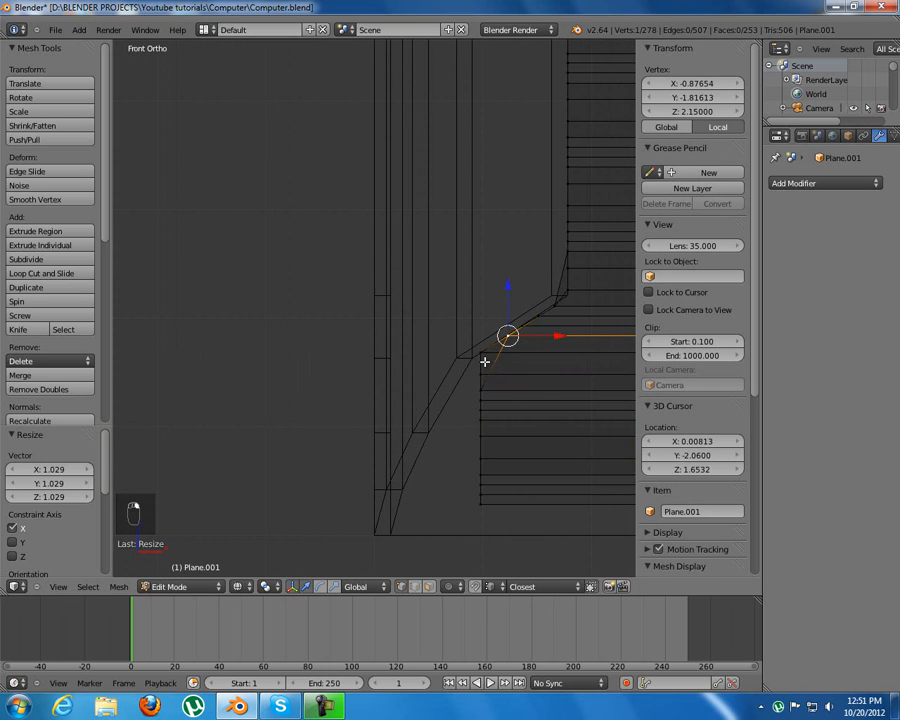
key(ctrl+z)
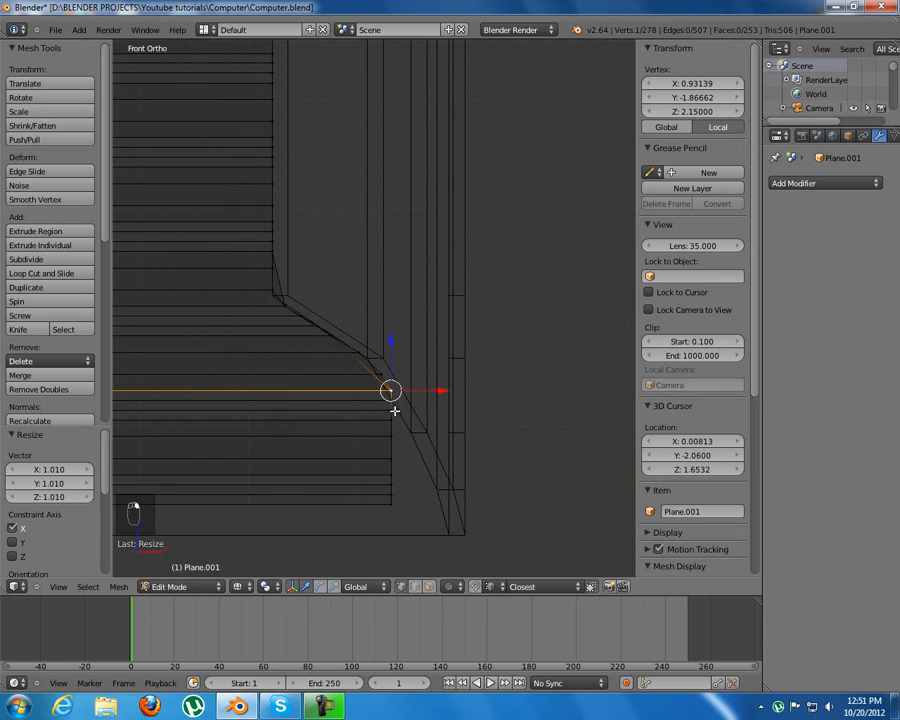
key(ctrl+z)
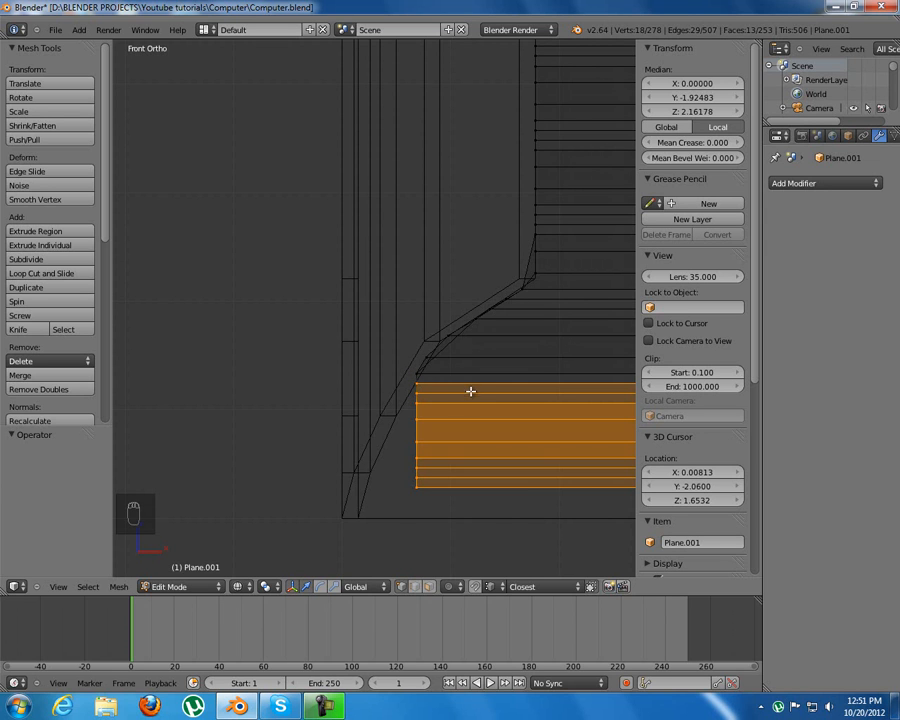
- Scale the lower and bottom slat rows along X until they meet the slanted edge
key(s)
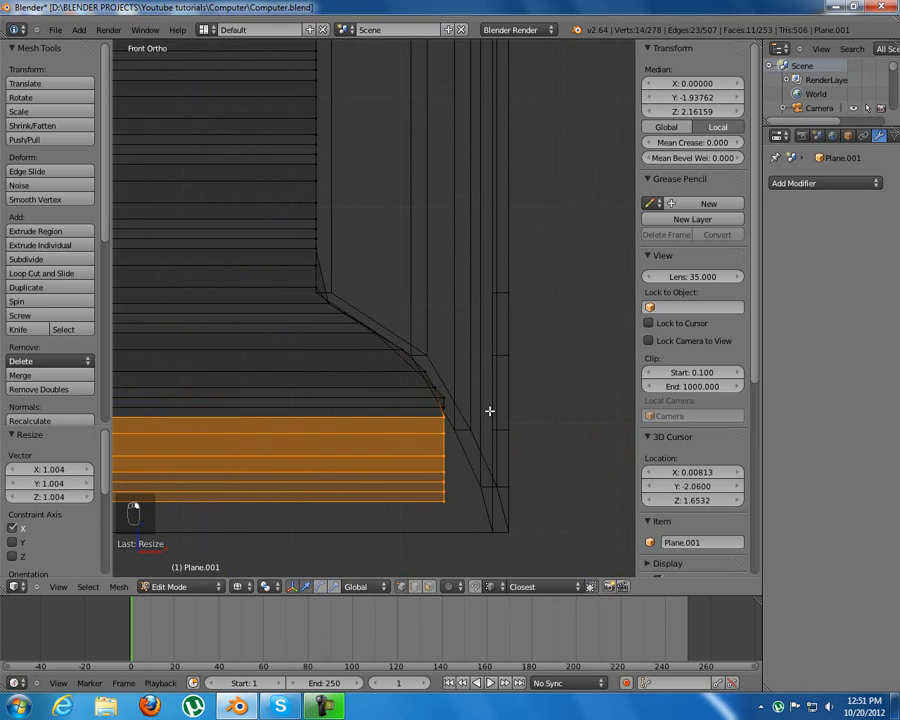
key(s)
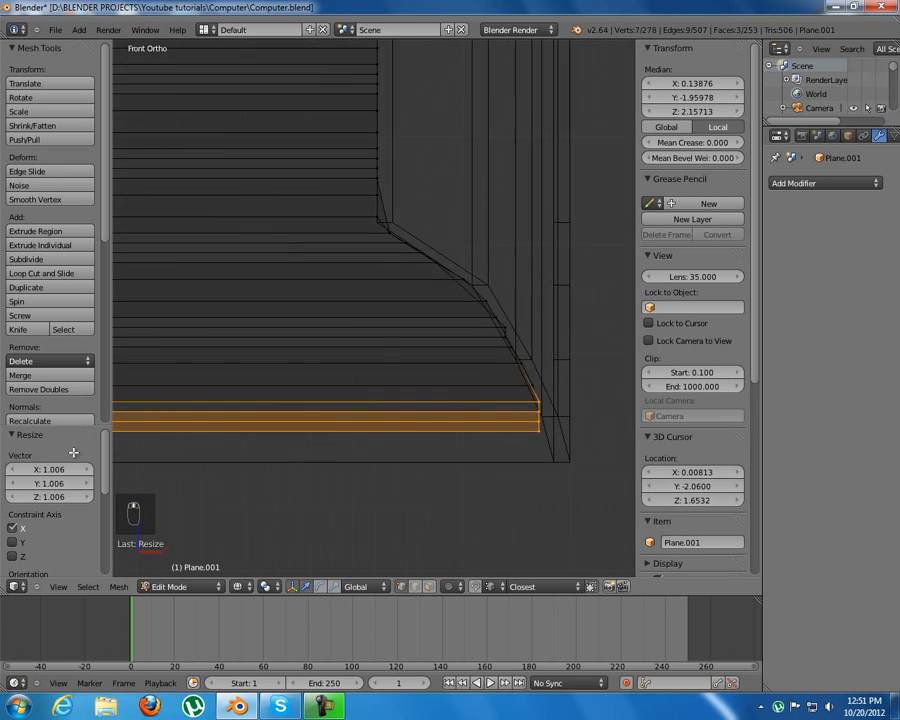
key(s)
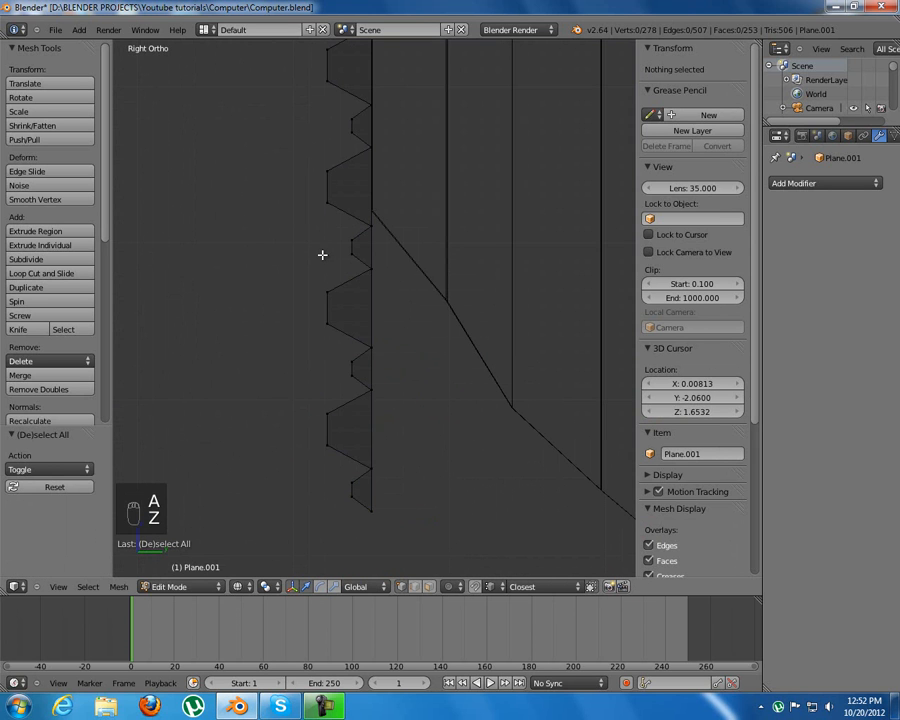
- Snap the 3D cursor to the corner where the front edge angles and box-select the lower slats
click(371, 225)
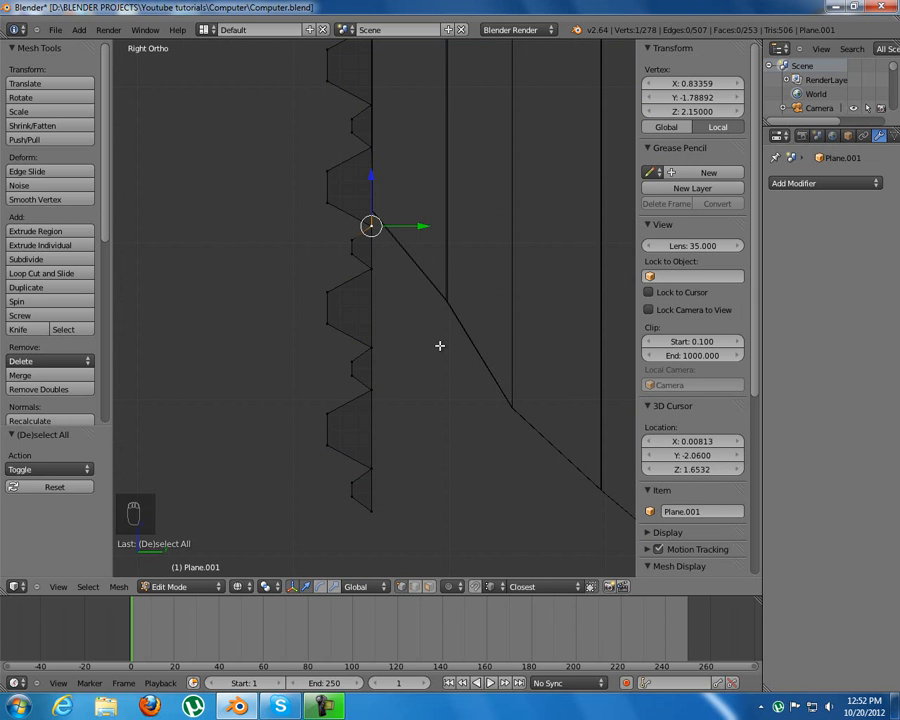
key(shift+s)
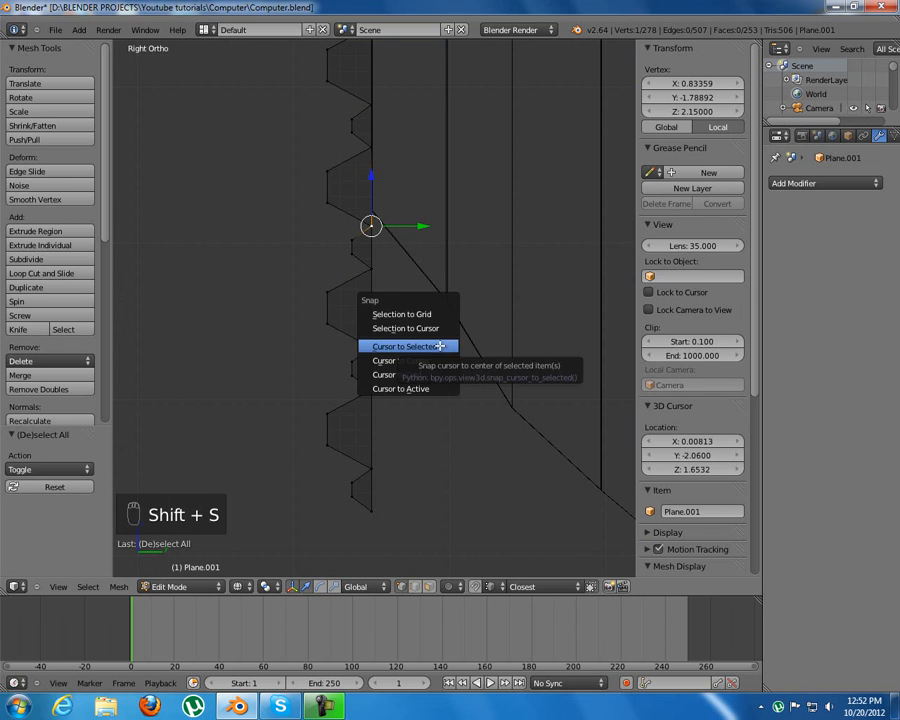
click(405, 345)
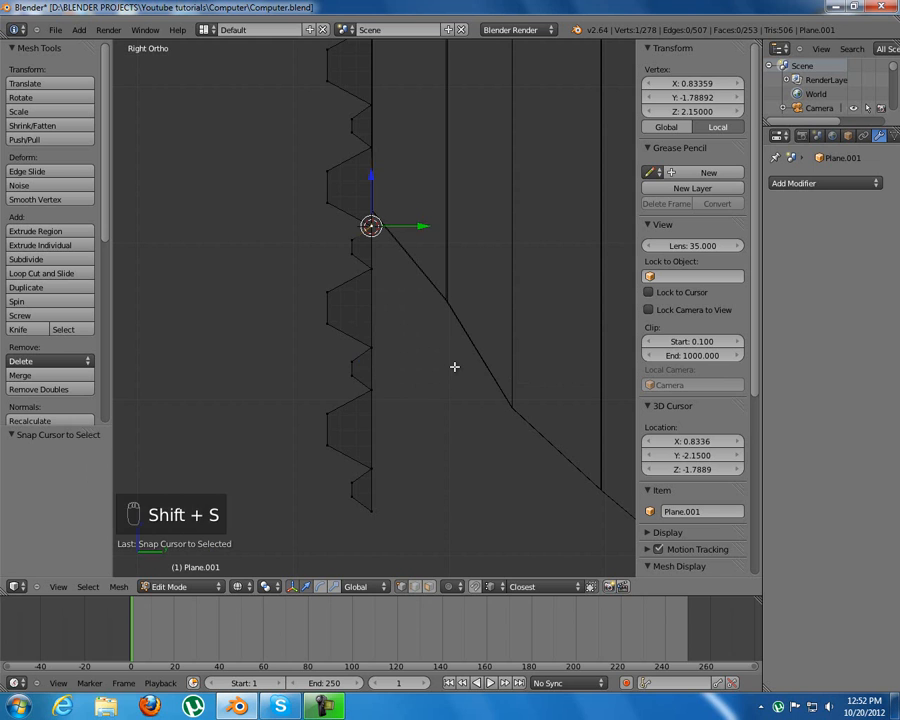
key(period)
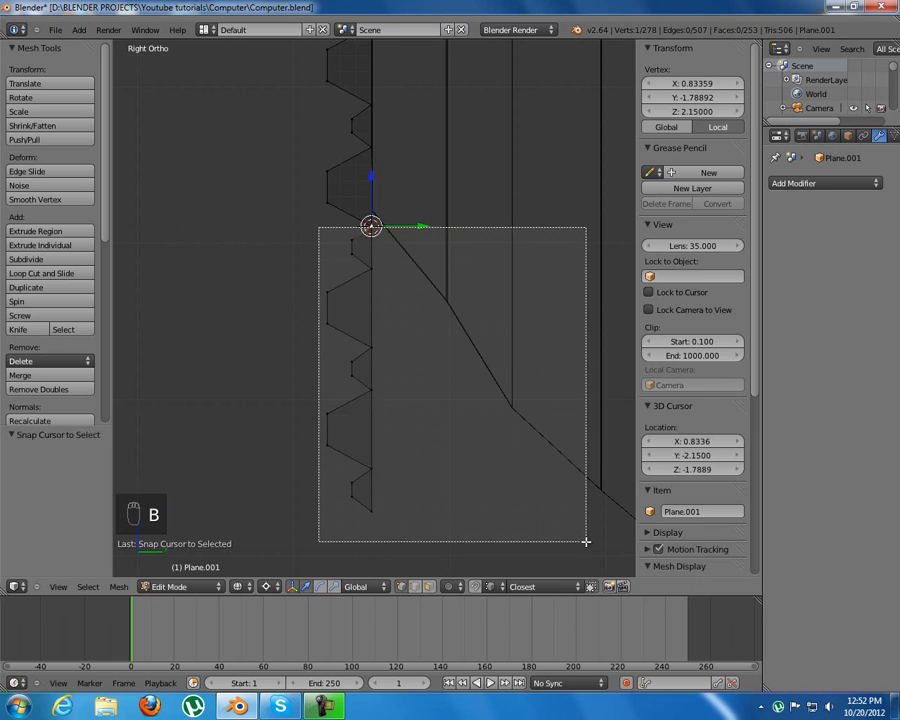
- Set the pivot to the 3D cursor and try a rotation of the lower slats, then cancel it
click(266, 586)
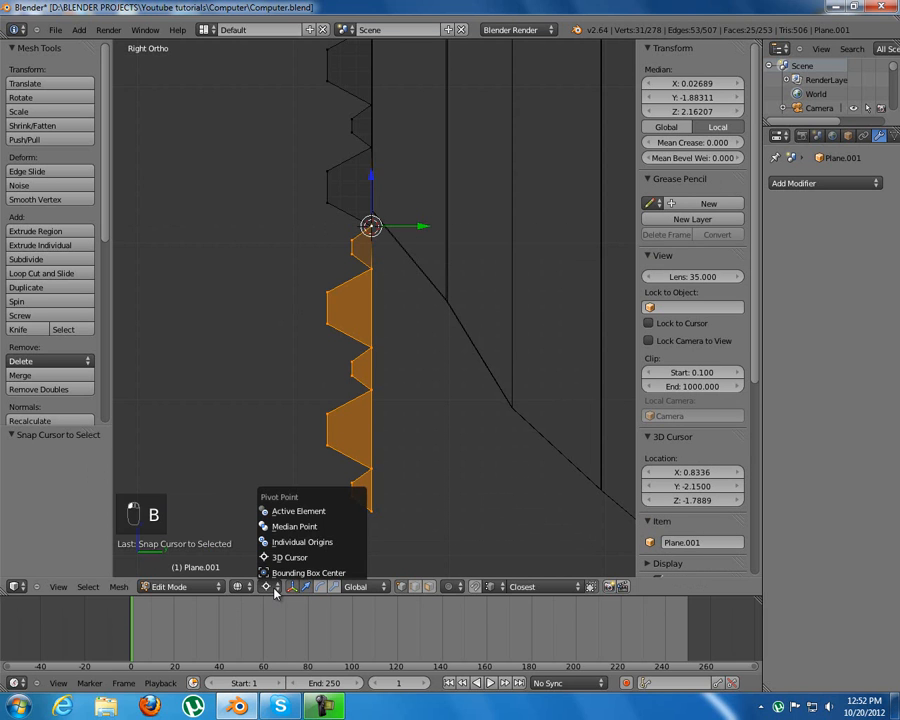
mouse_move(283, 578)
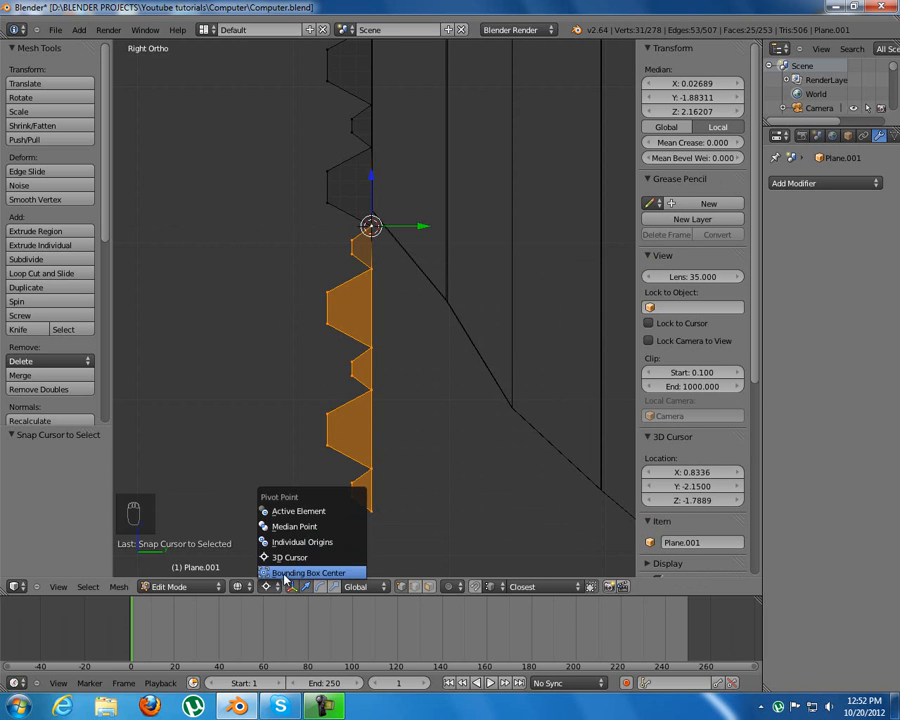
click(307, 572)
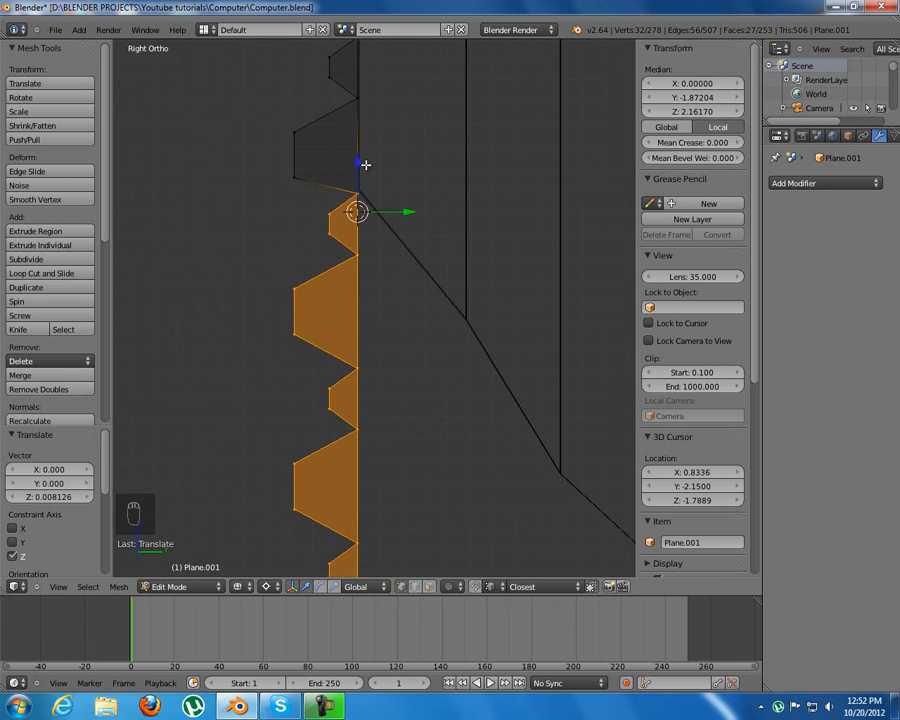
key(r)
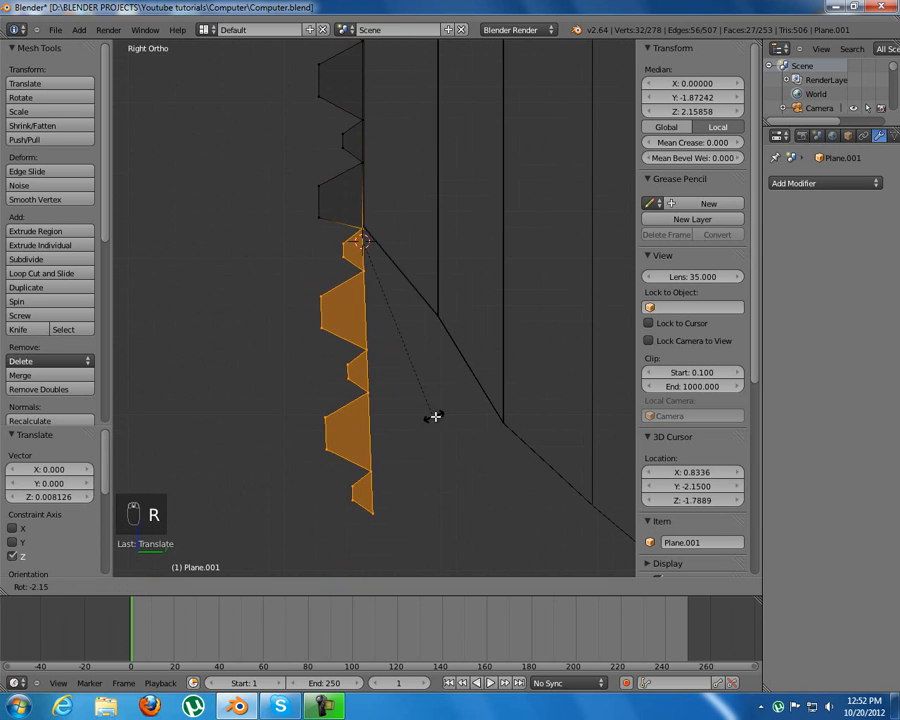
key(Tab)
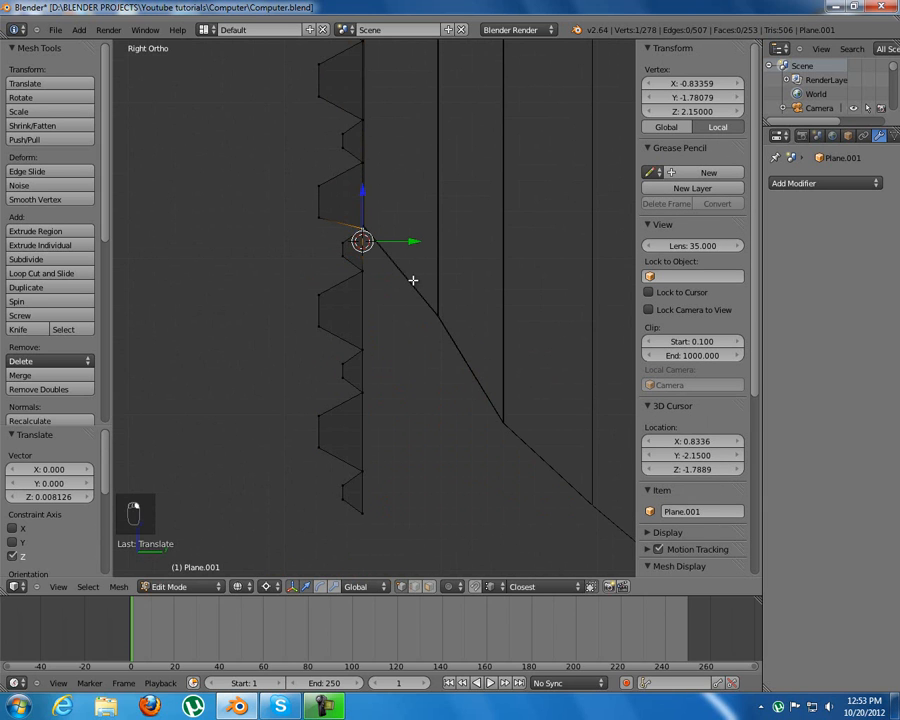
mouse_move(573, 290)
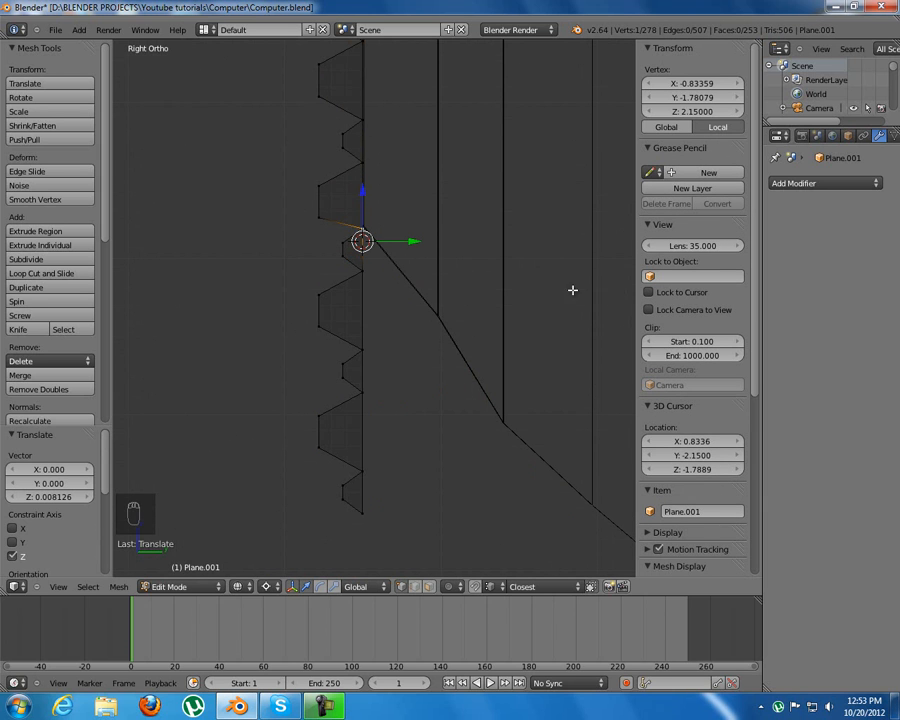
- Rotate the lower slats about the 3D cursor to follow the edge, then snap the cursor to the lower corner
key(shift+s)
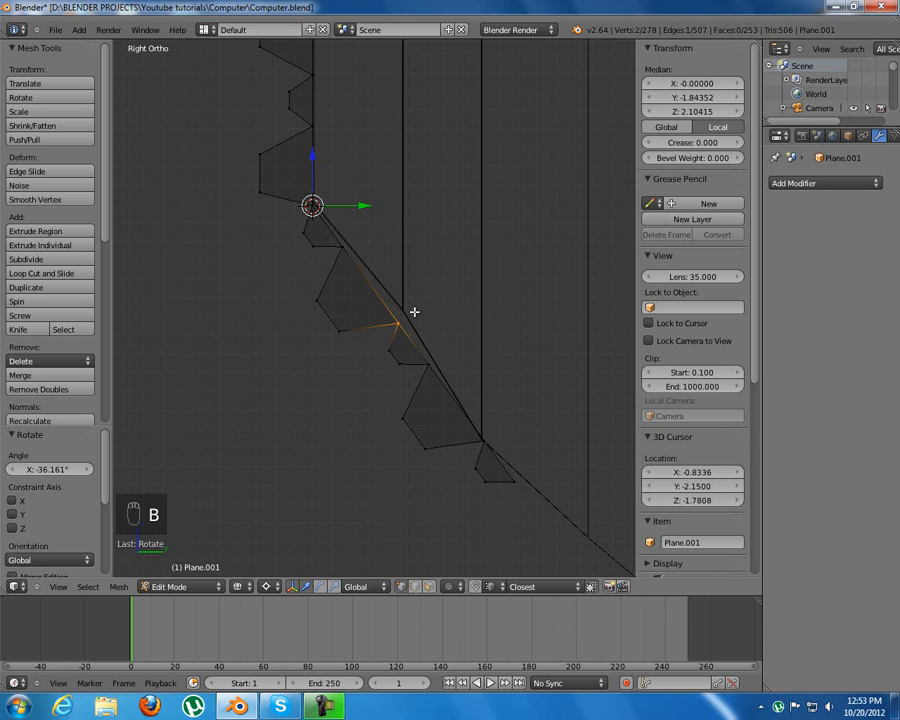
key(g)
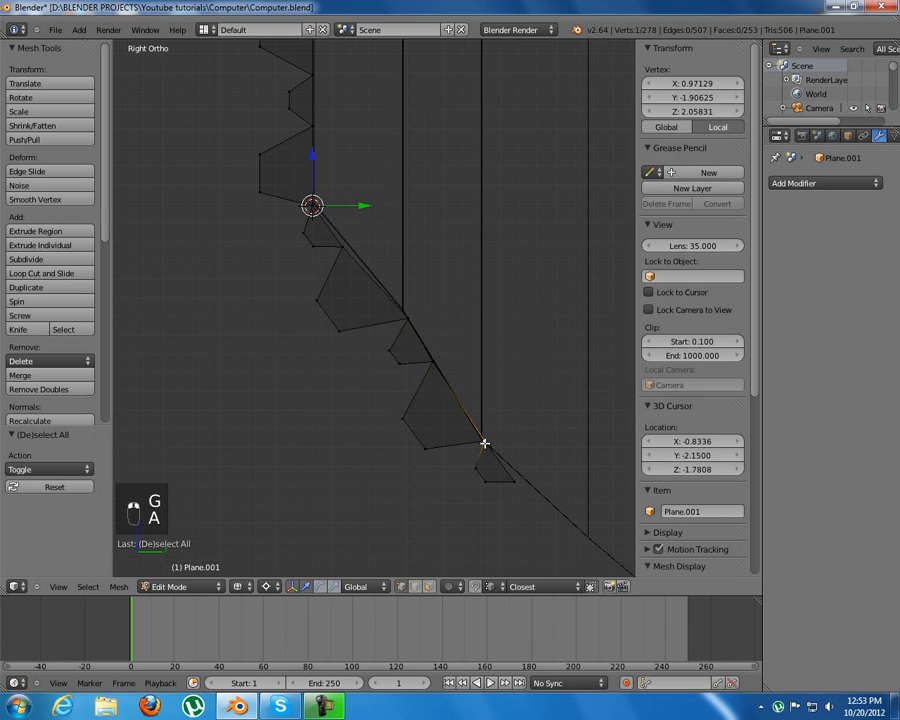
key(shift+s)
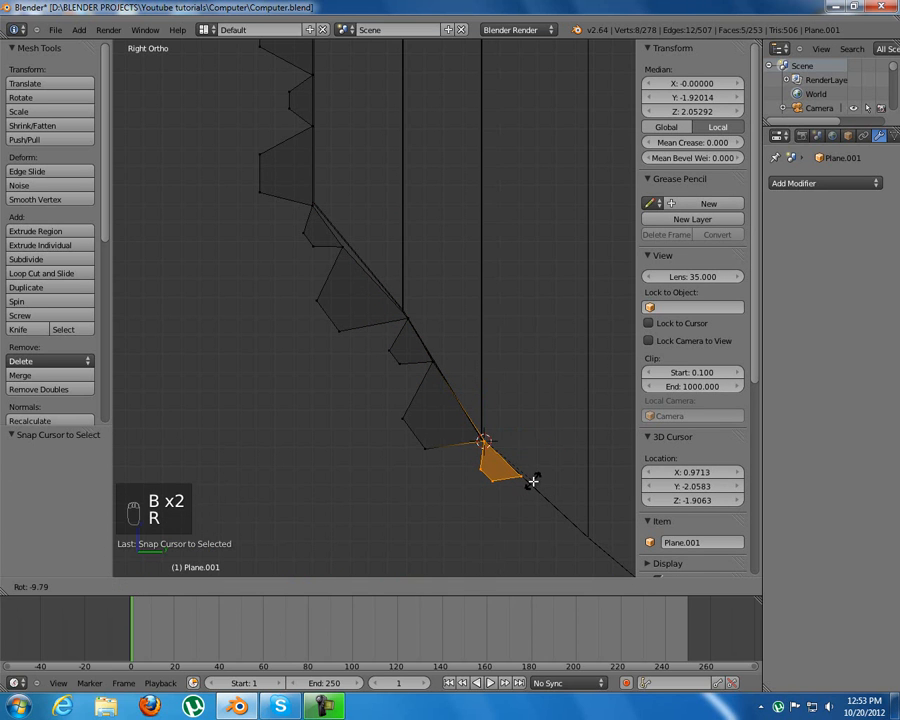
- Rotate the bottom slat about the lower-corner cursor to follow the edge, then clear the selection
key(r)
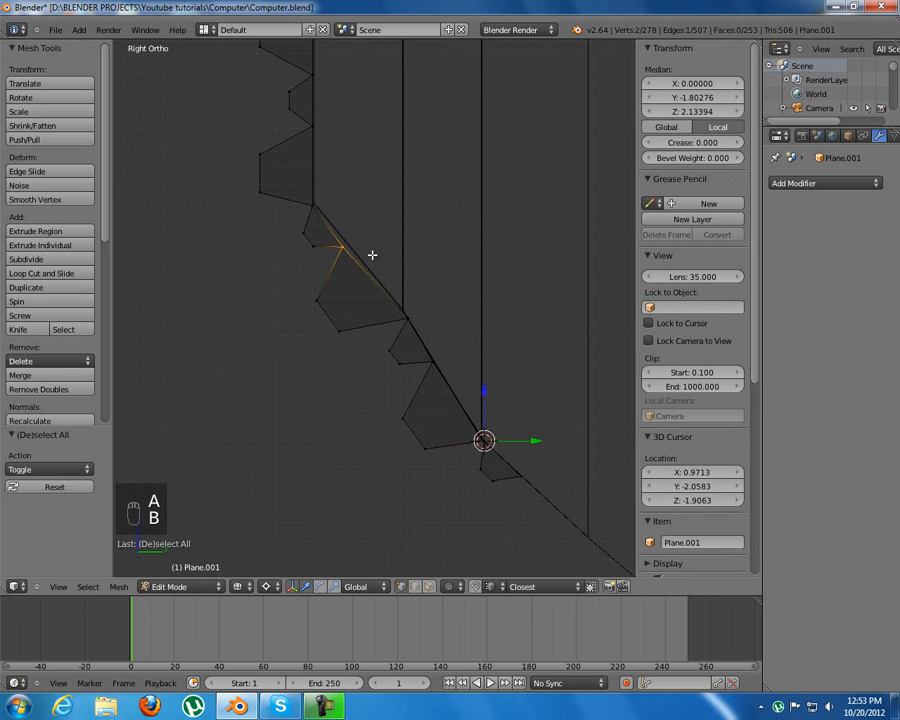
click(279, 586)
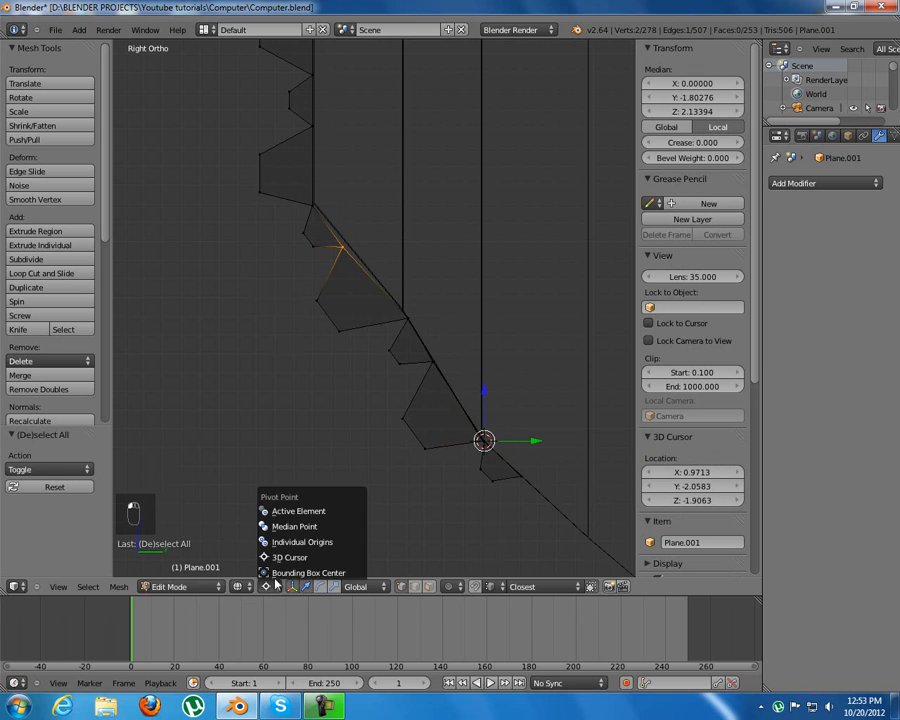
key(g)
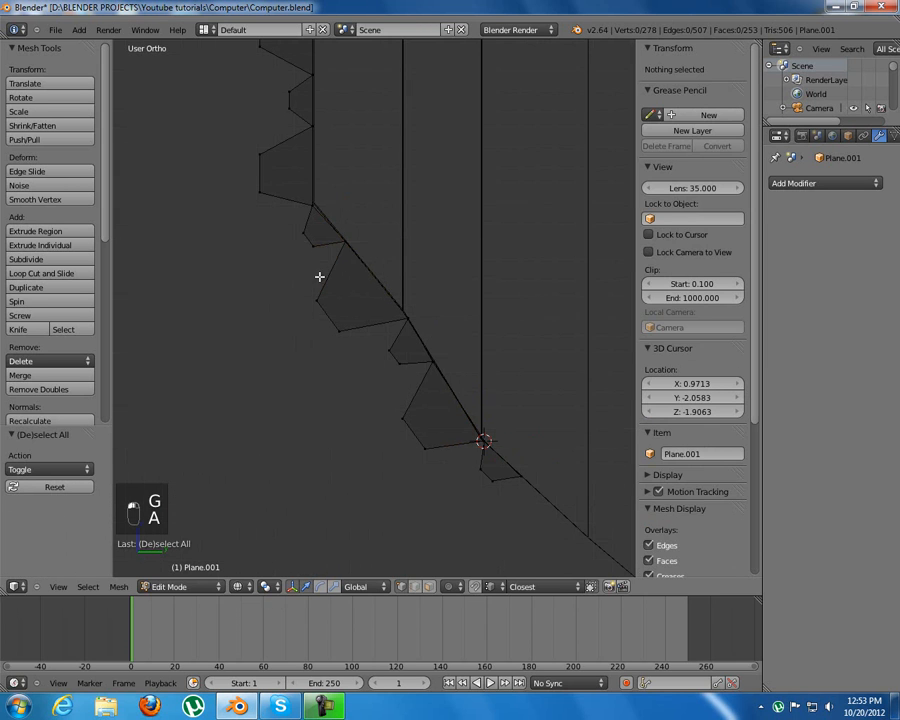
- From the right-side view, extrude the grille's lower edge about 0.1 along Y to the angled front
key(a)
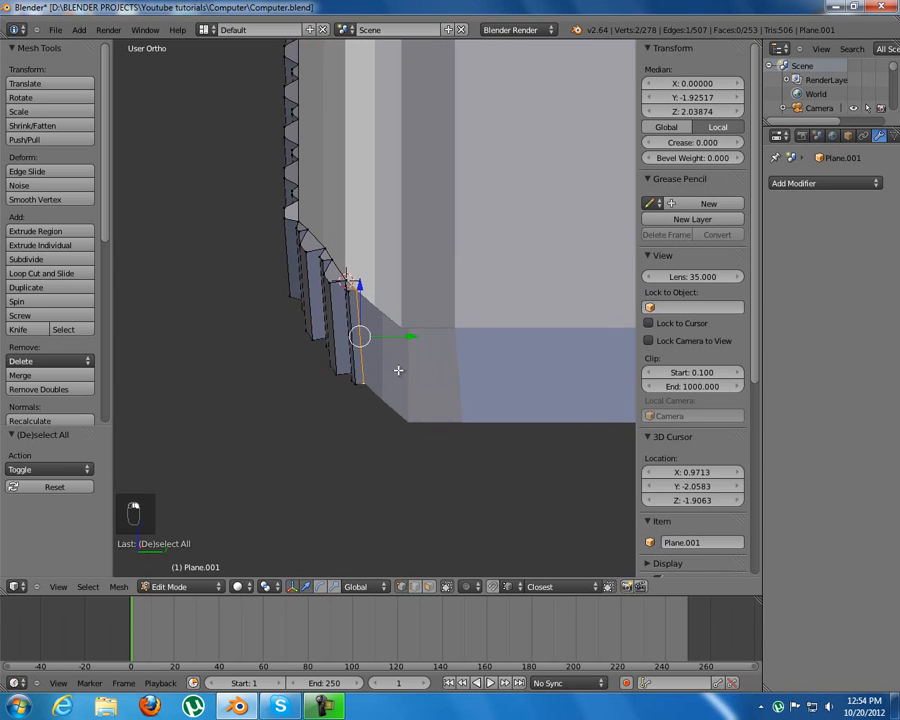
key(KP_3)
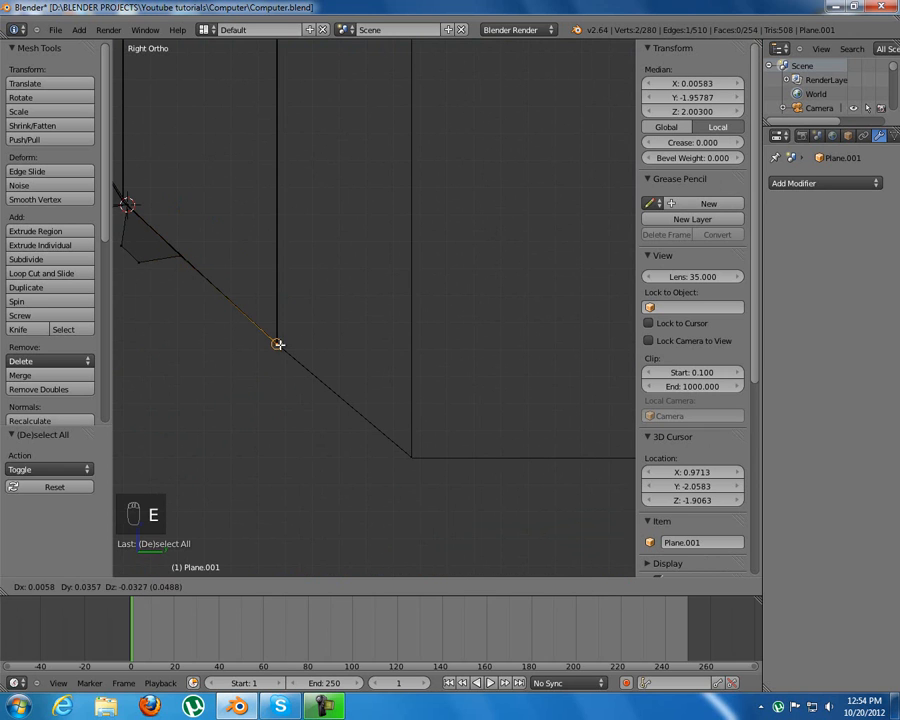
drag(278, 345, 406, 468)
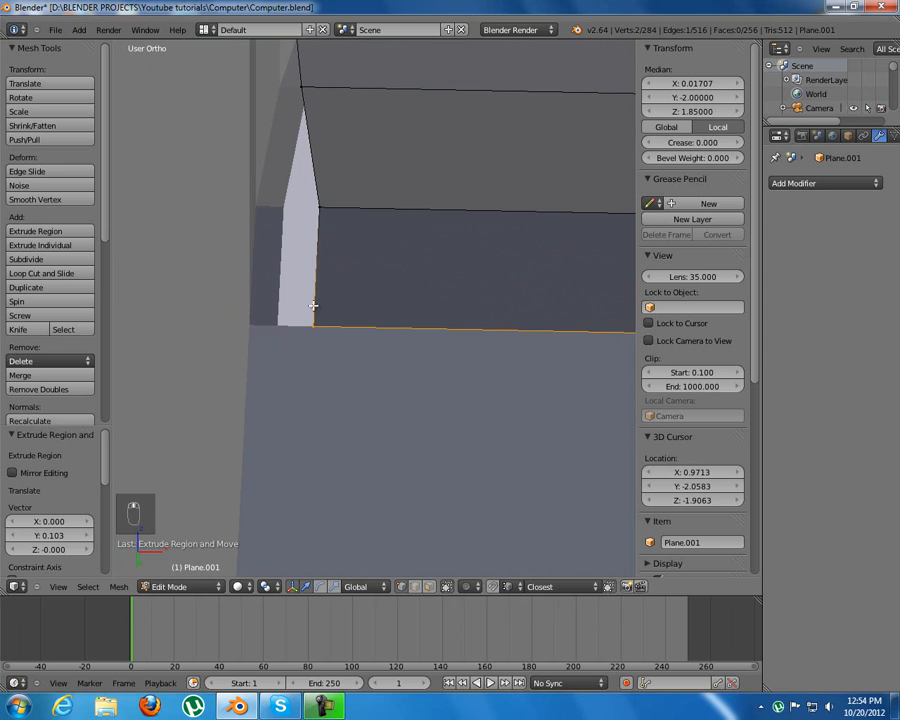
- Stretch the new edge about 1.9% along X and shift its end vertex -0.015 along X
key(s)
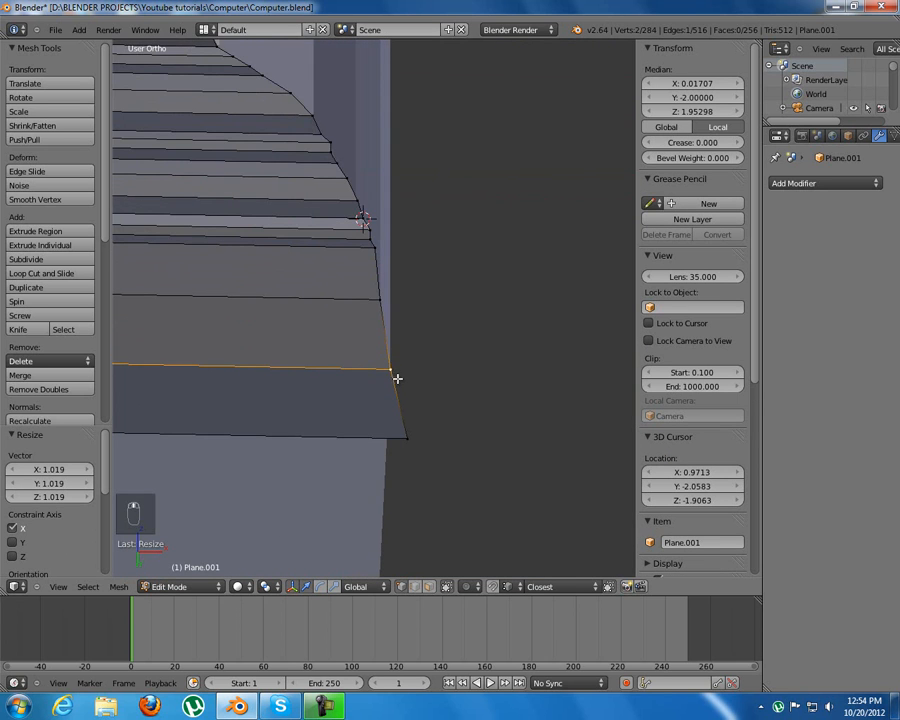
click(388, 370)
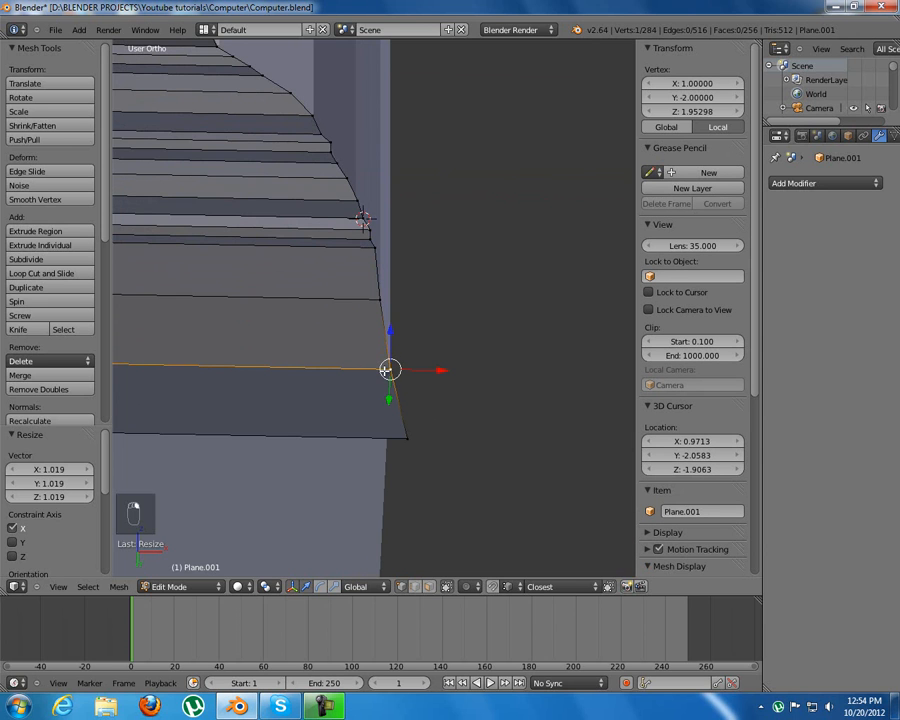
mouse_move(351, 361)
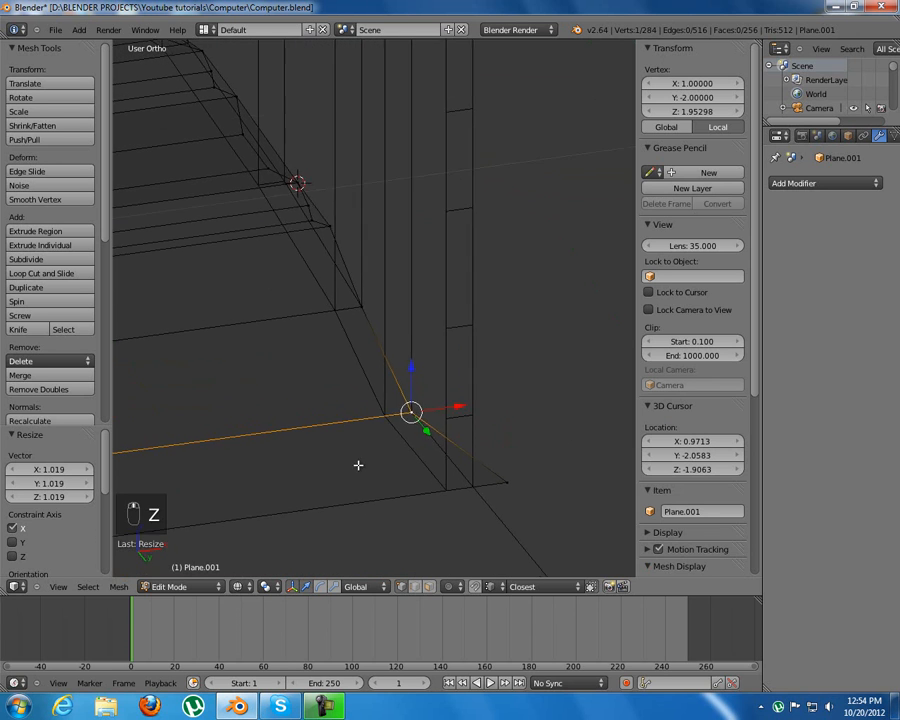
key(g)
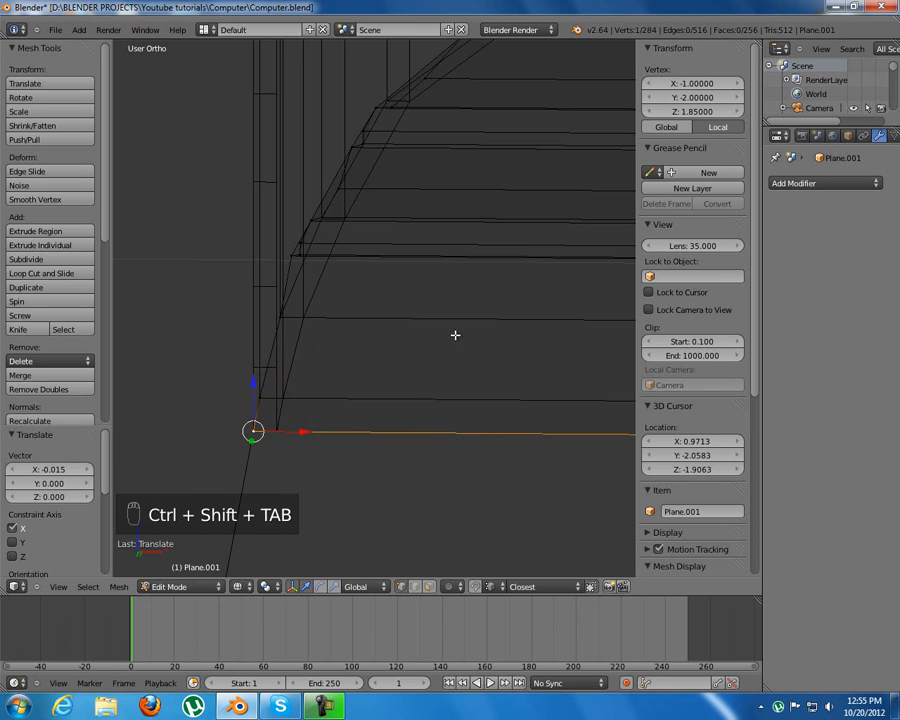
key(a)
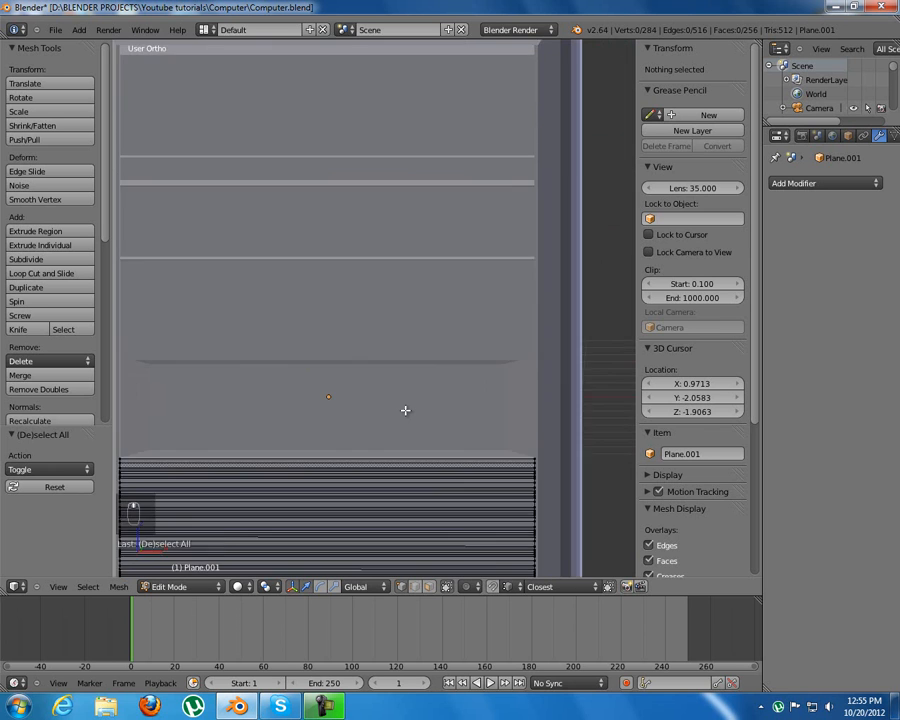
- Leave the grille mesh and move the thin block Cube.001 along Y until it sits against the case front
key(Tab)
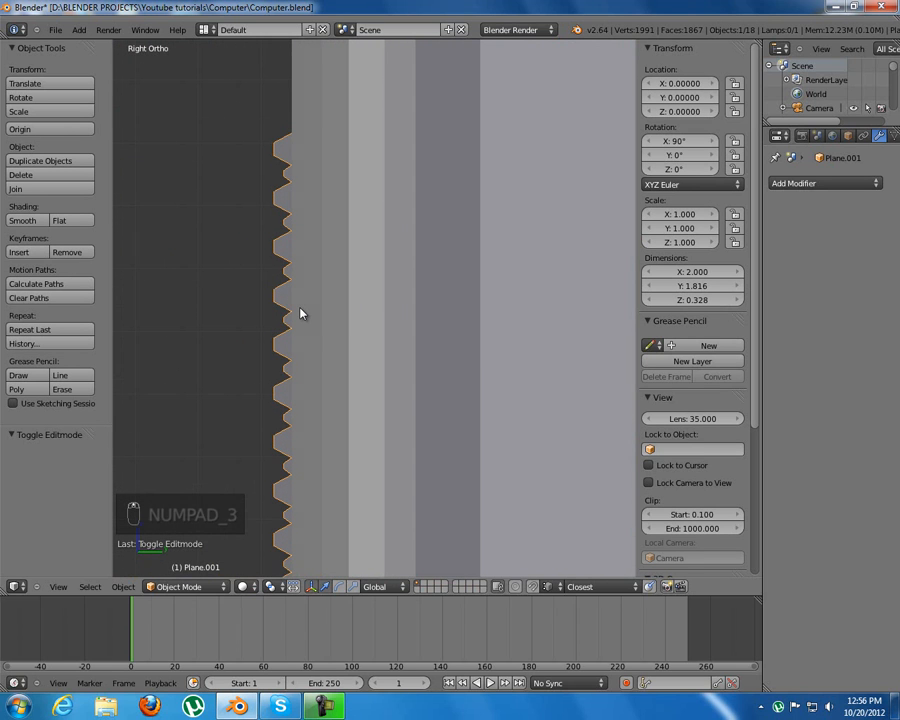
key(g)
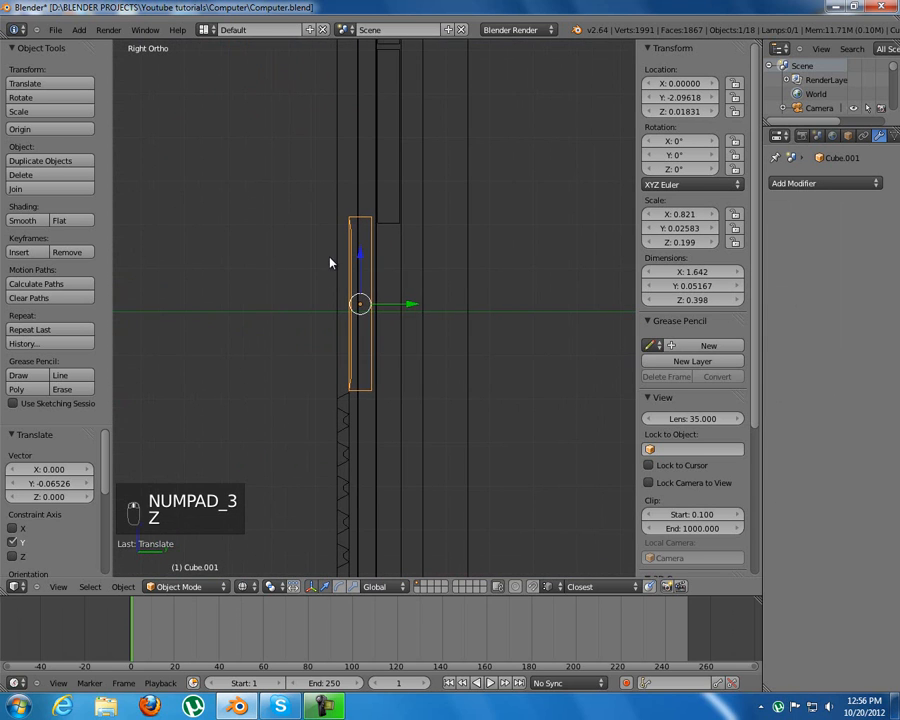
key(g)
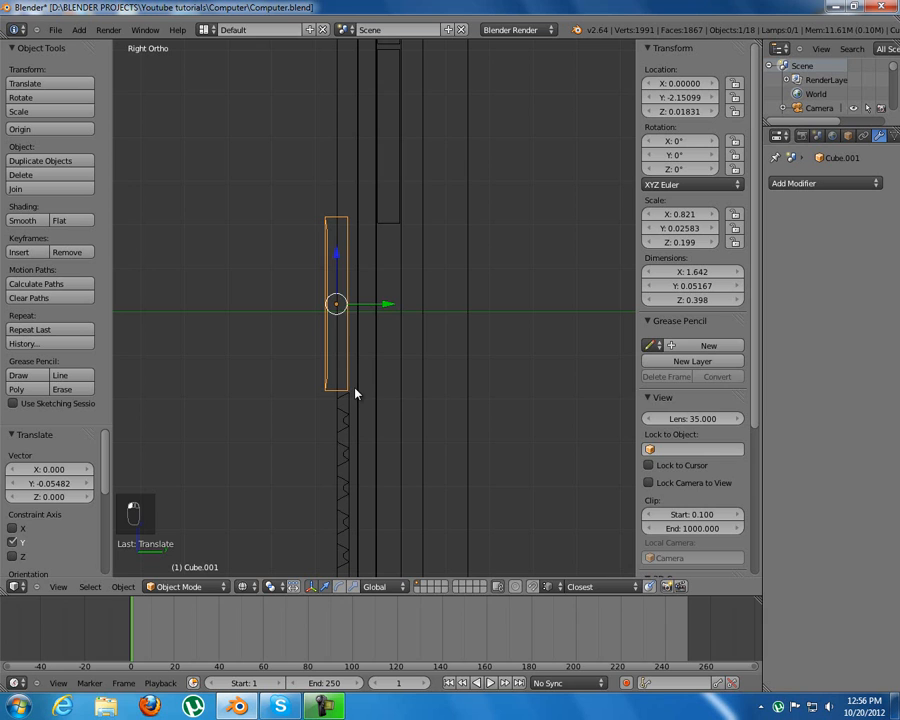
key(g)
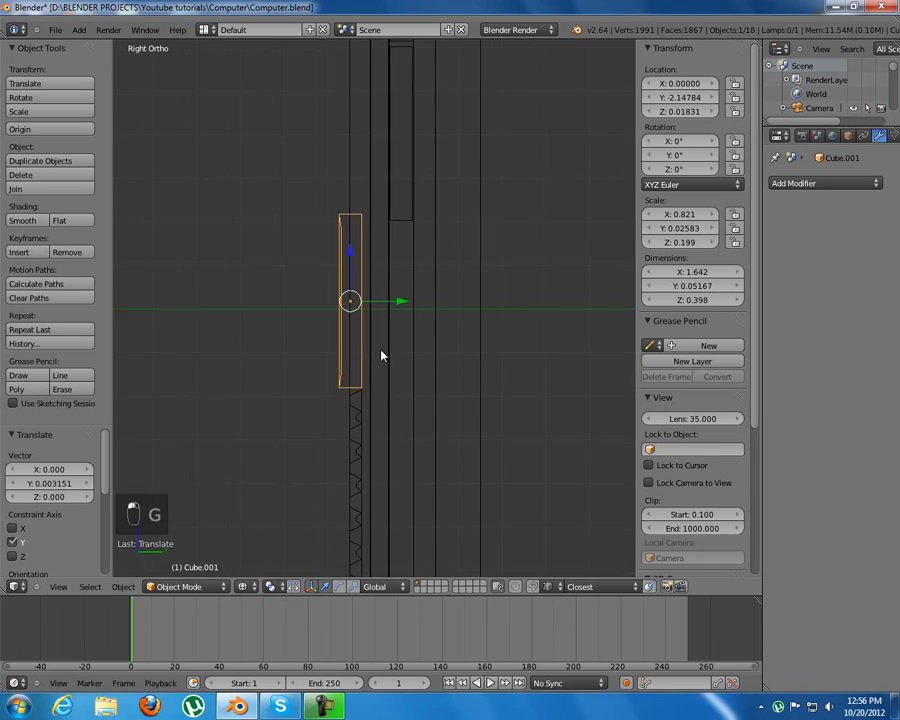
drag(350, 300, 355, 257)
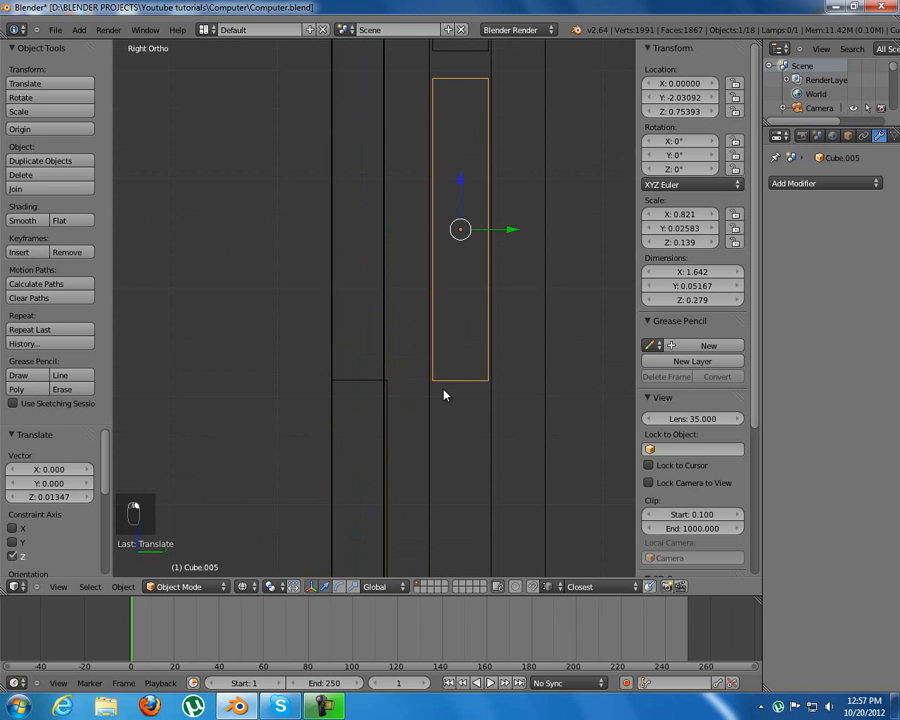
- Place Cube.005 higher on the case front, about 0.09 along Y toward the case
drag(460, 230, 358, 230)
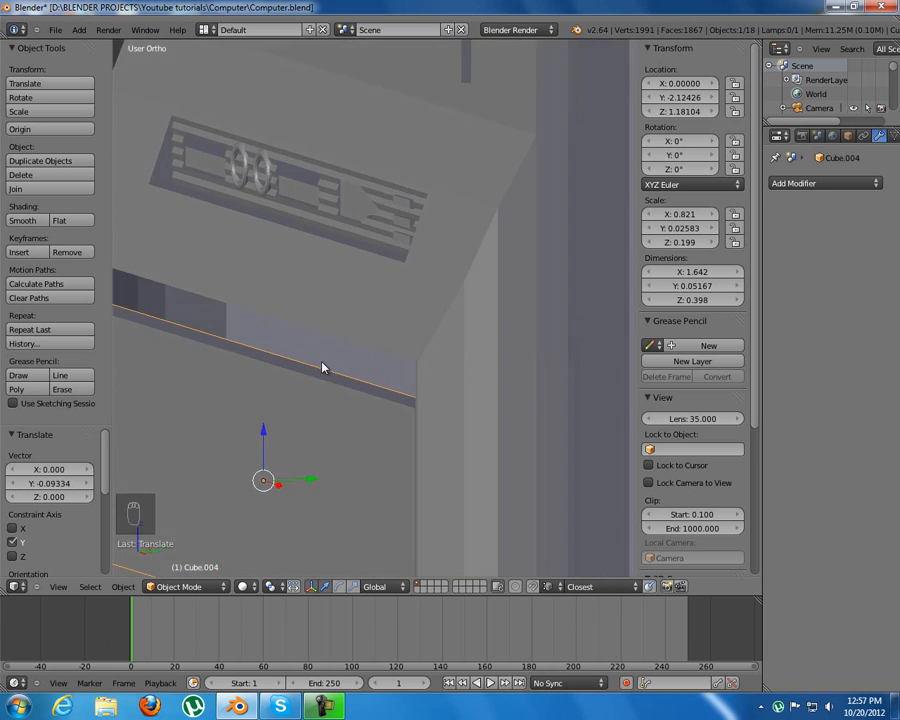
- Raise Cube.005's top edge about 0.075 along Z so the panels stack above the grille
drag(320, 370, 313, 367)
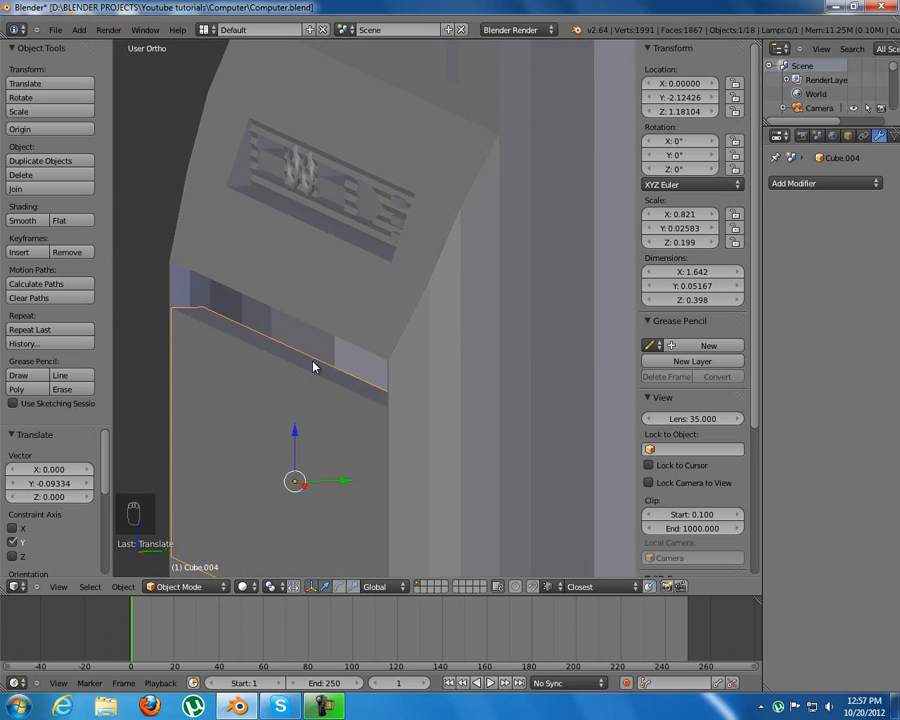
key(KP_1)
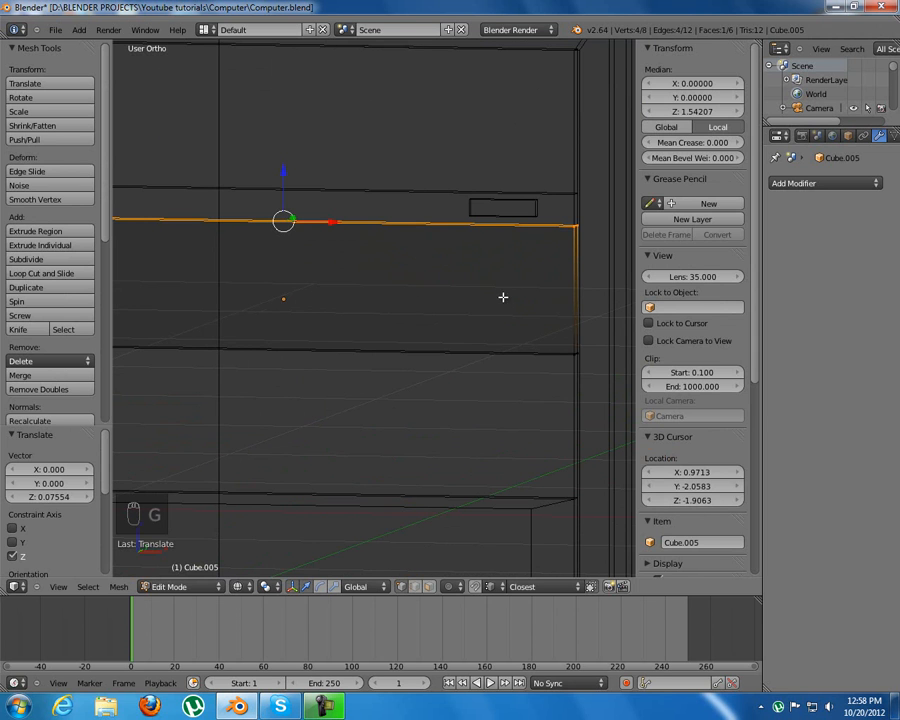
key(Tab)
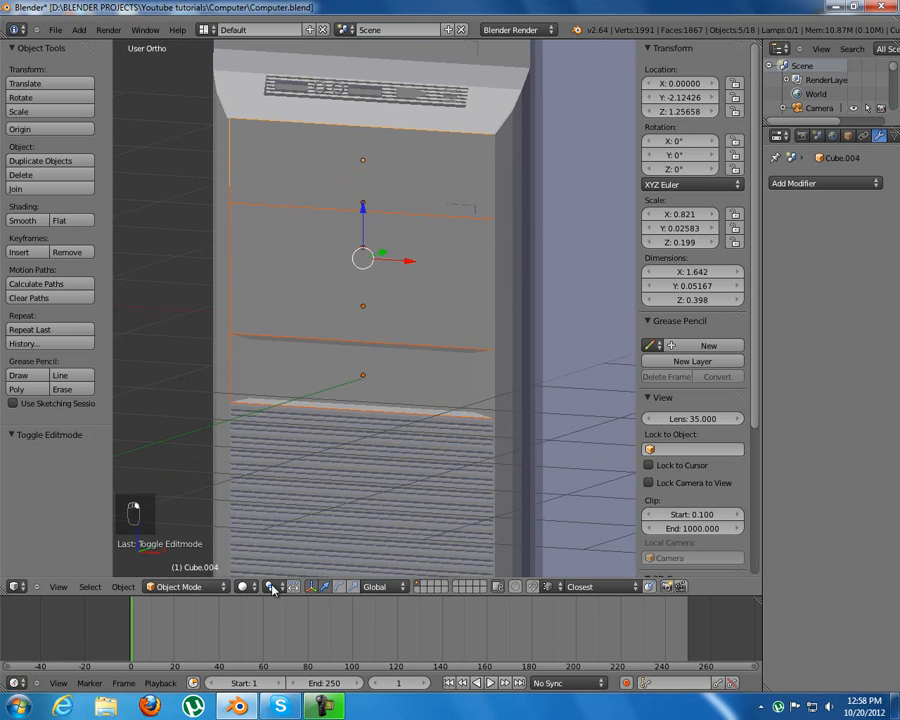
- Switch viewport shading and orbit up to the upper vent grille, Plane.004
click(276, 586)
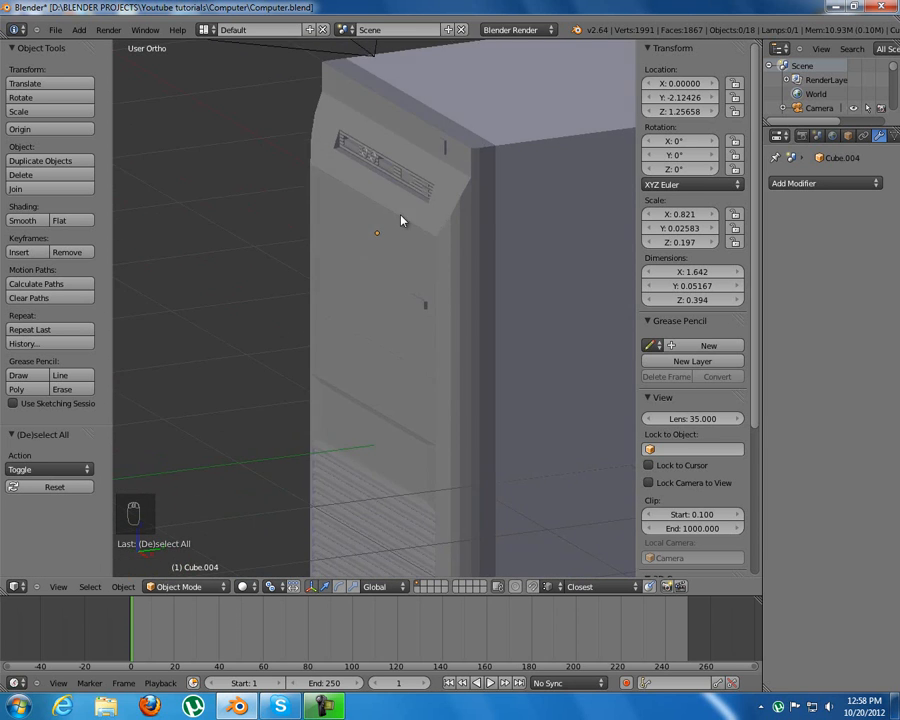
drag(400, 220, 390, 357)
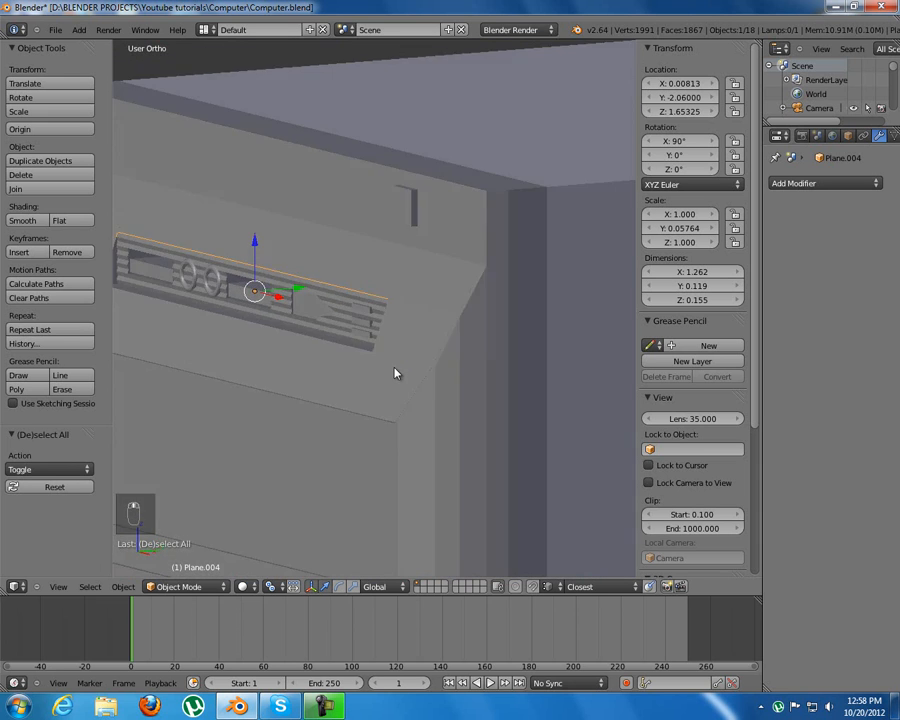
- Face the upper grille head-on and fill a new face among Plane.004's slats
drag(400, 300, 340, 400)
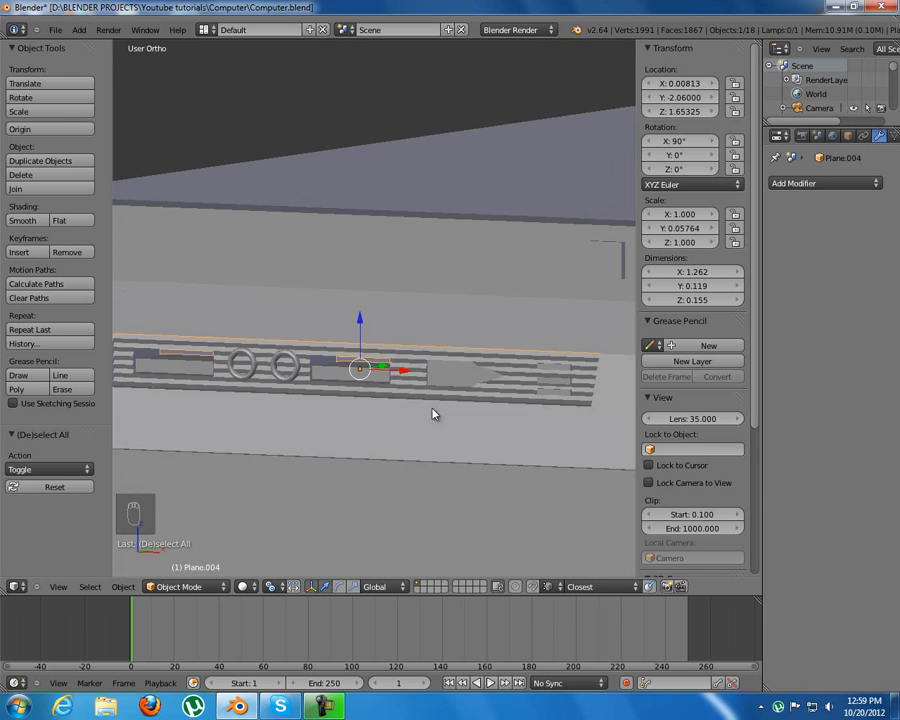
key(Tab)
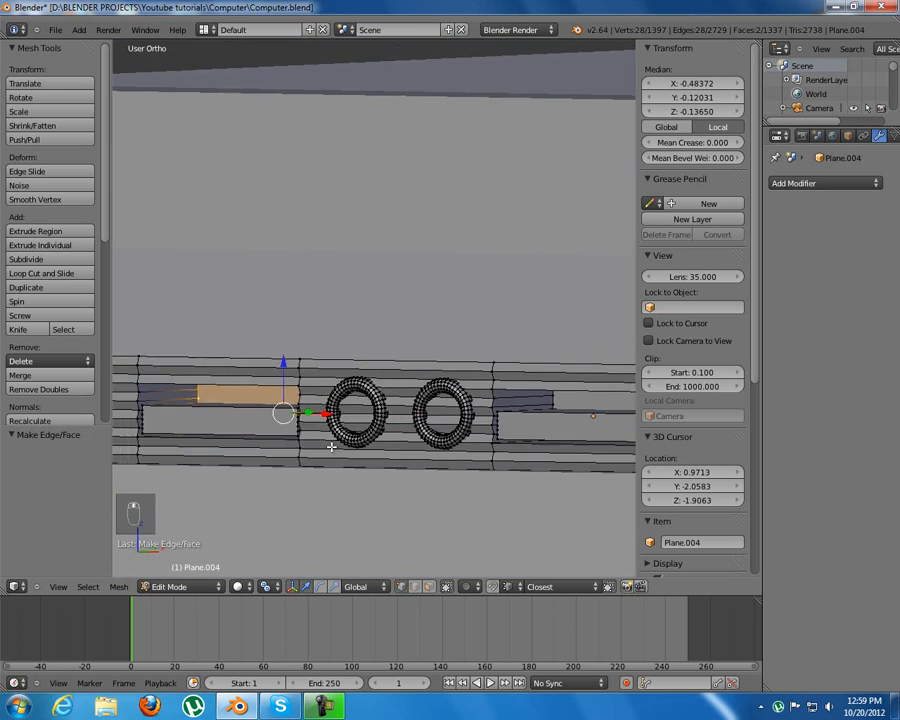
scroll(down, 3)
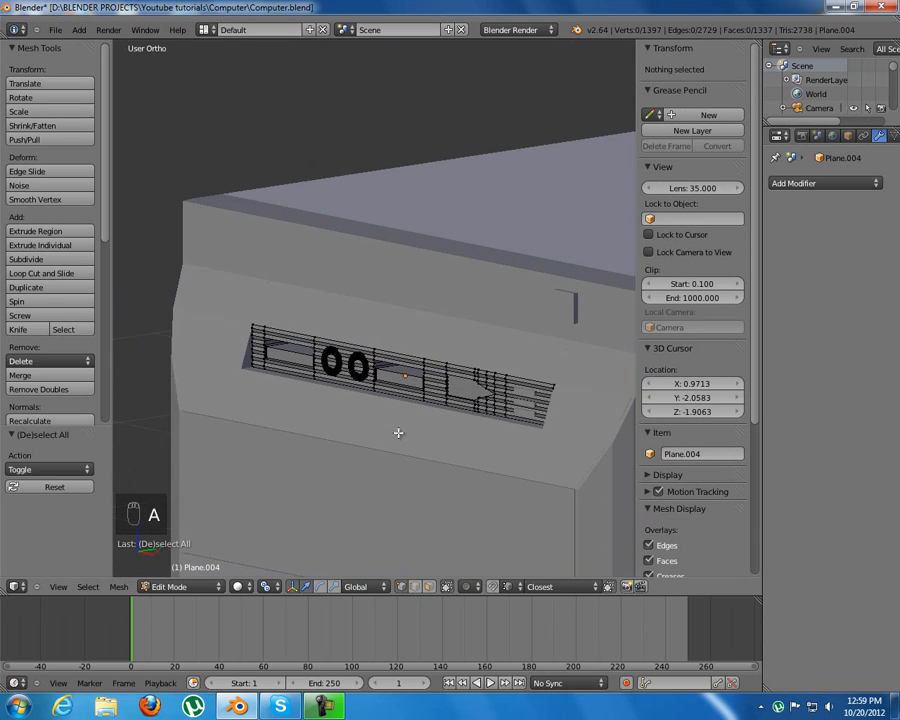
- Finish editing the upper grille and add a small thin cube as a front button block
key(Tab)
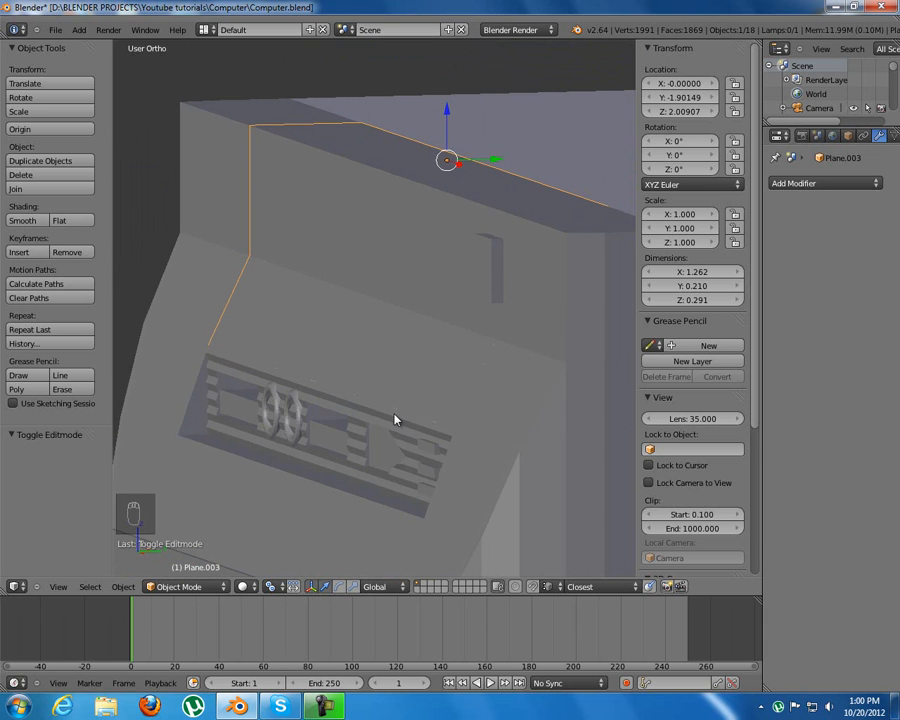
mouse_move(492, 262)
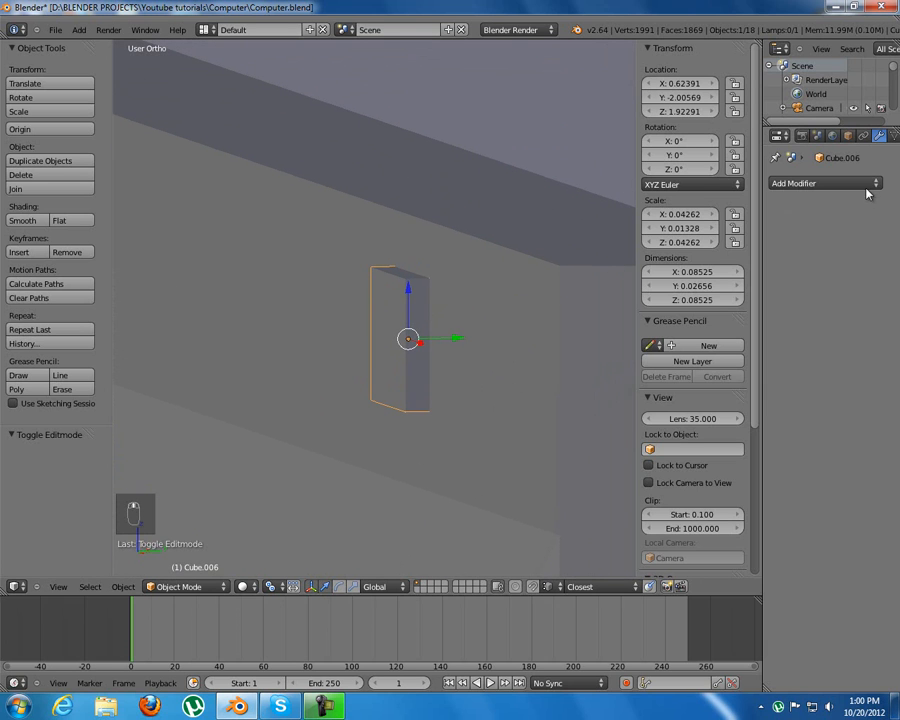
- Apply the button block's location and reduce its Bevel modifier width
key(ctrl+a)
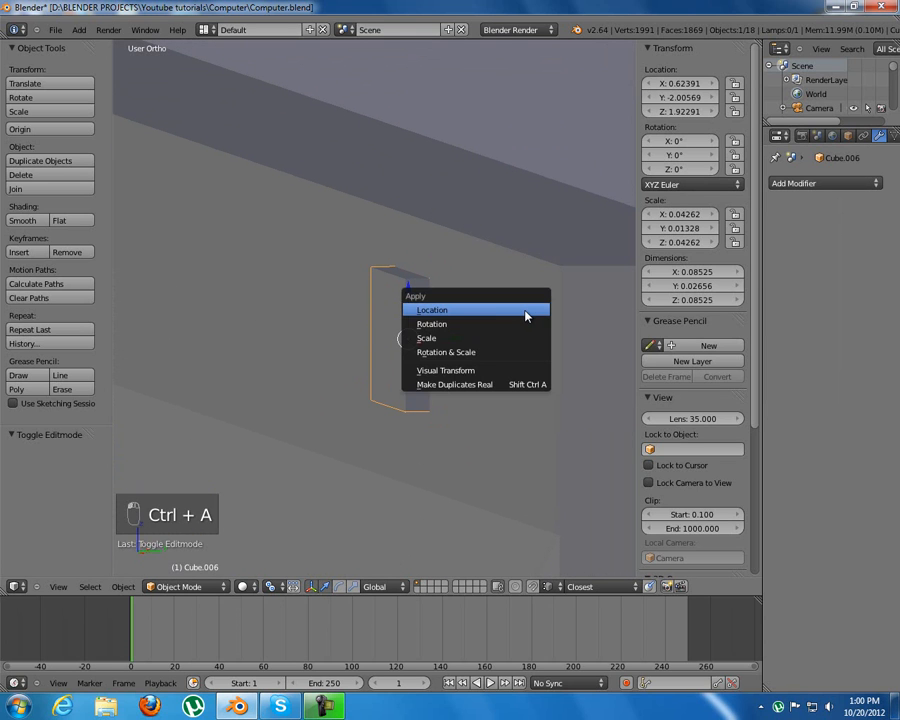
mouse_move(432, 310)
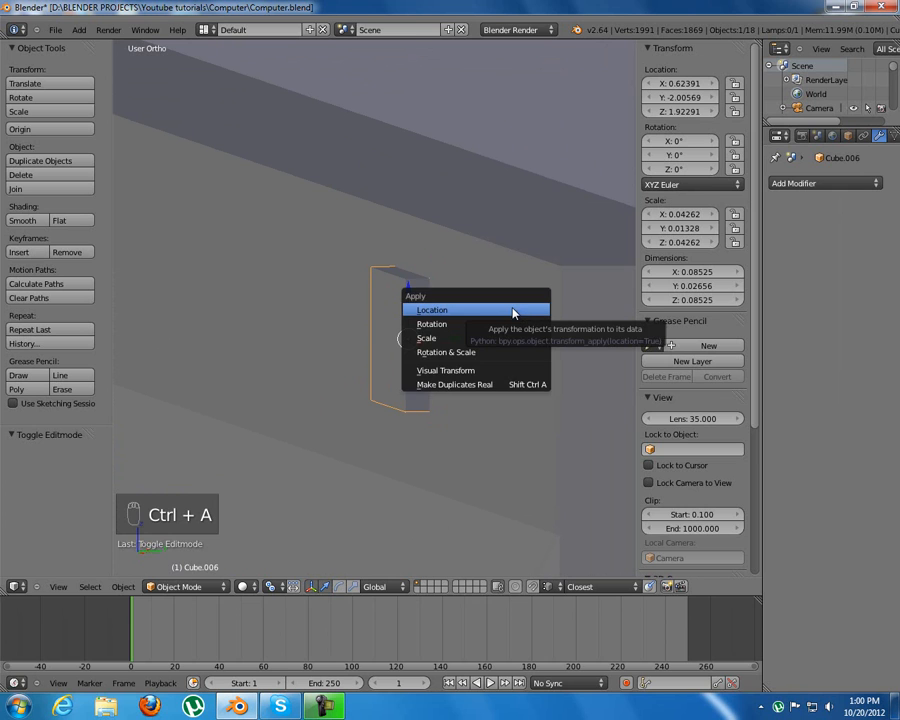
click(432, 309)
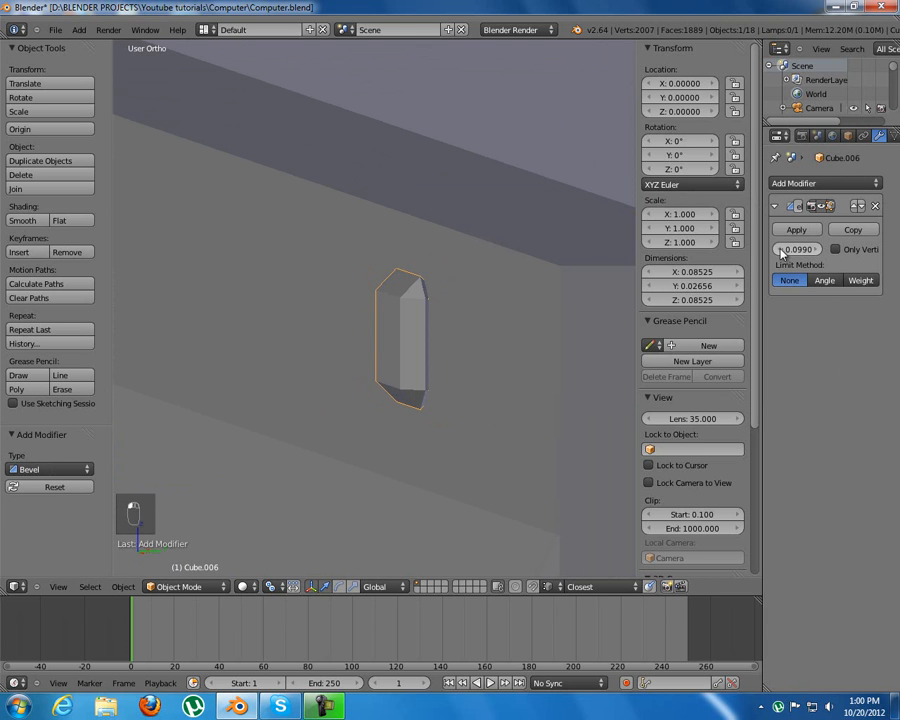
drag(800, 249, 785, 249)
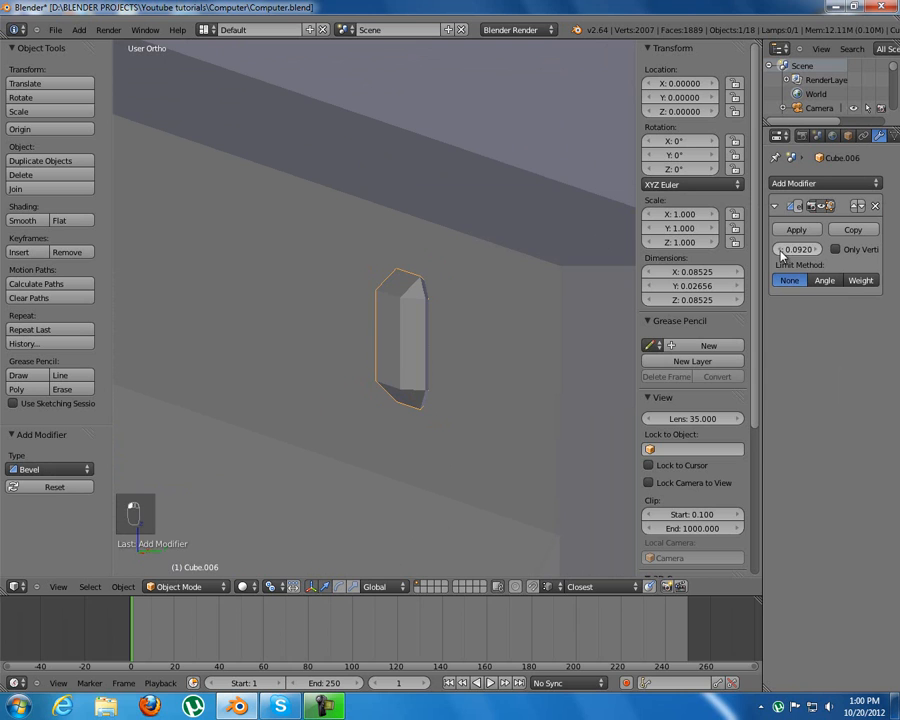
drag(820, 249, 790, 249)
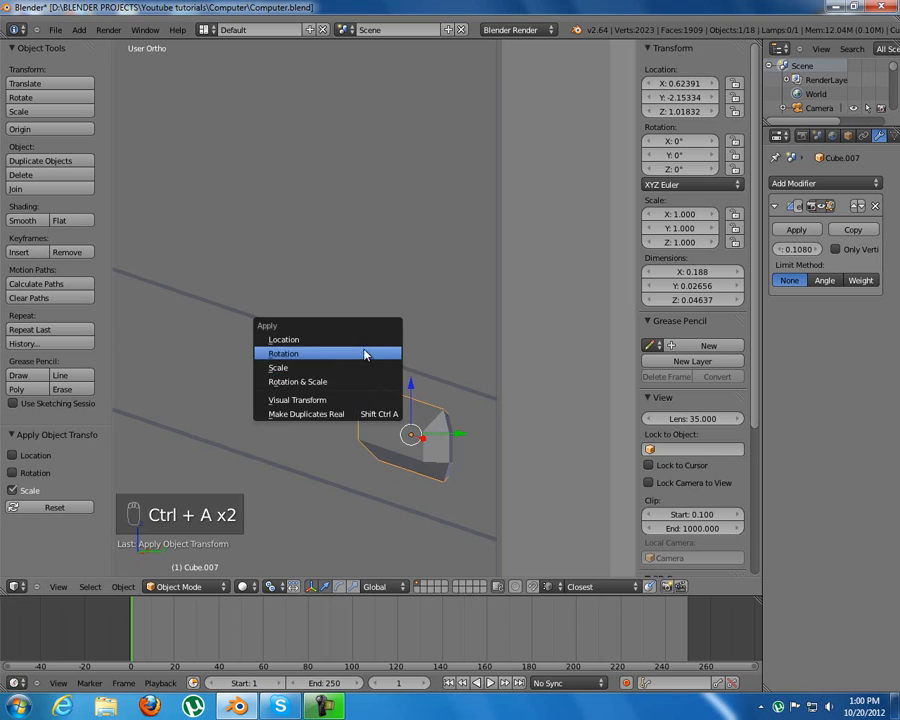
- Apply the second button block's location and set its bevel width to about 0.004
click(283, 339)
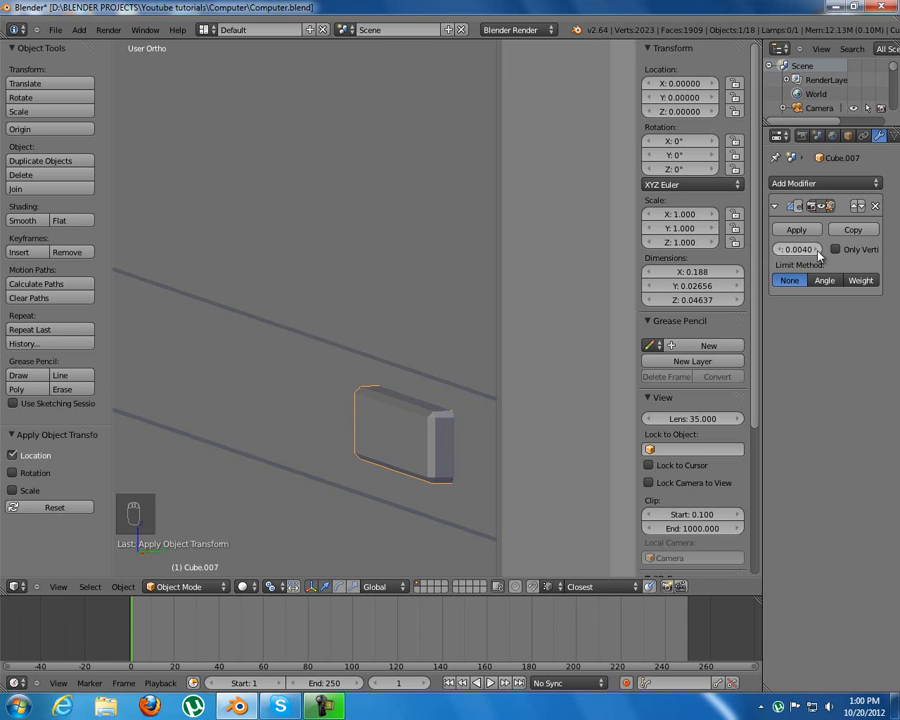
click(800, 249)
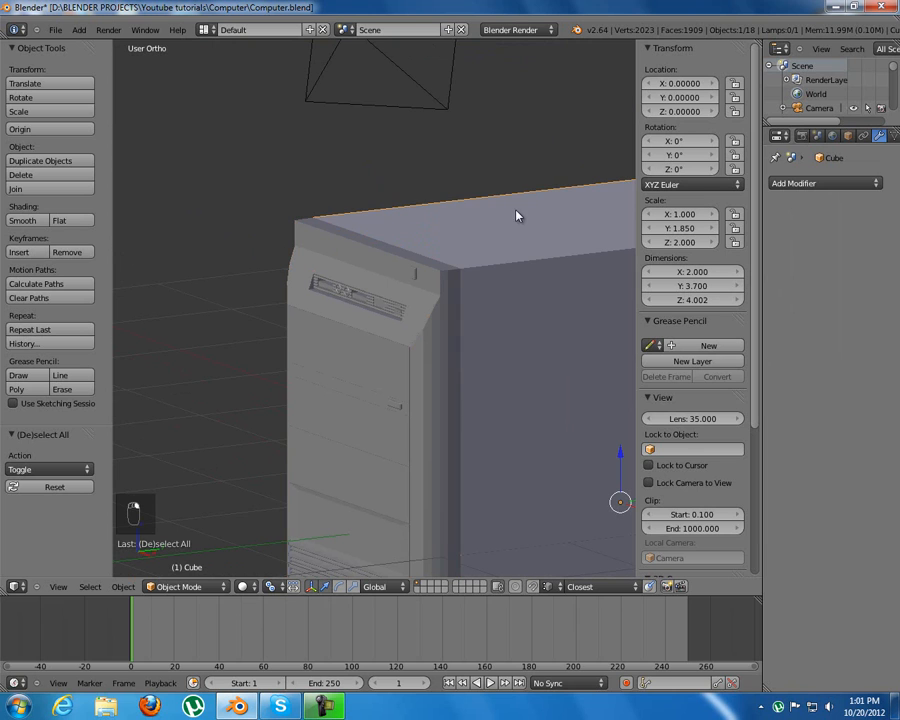
mouse_move(407, 329)
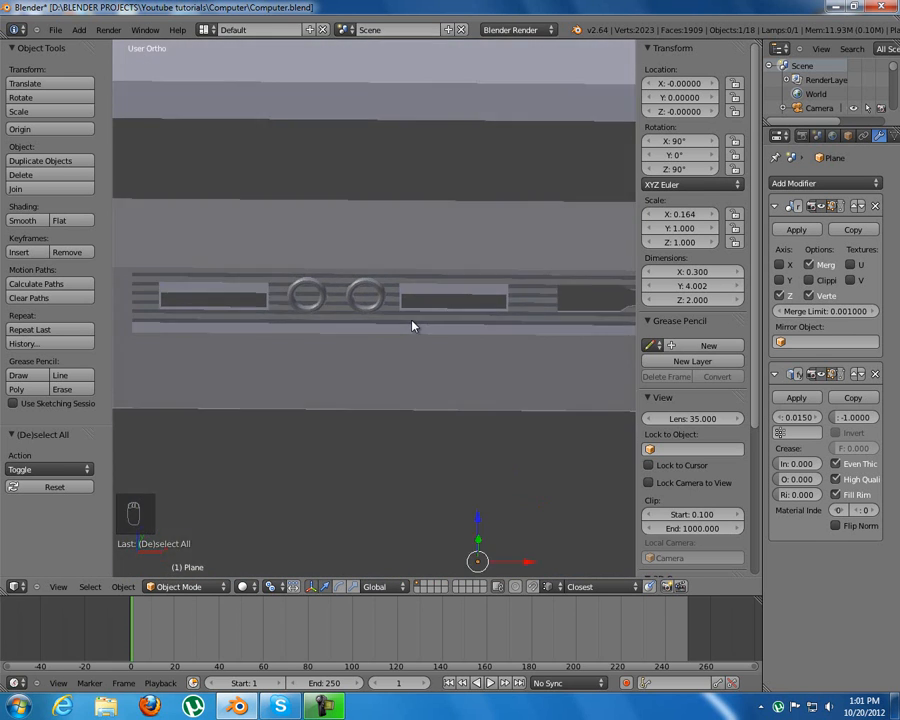
- Orbit the view to inspect the front vent grille and its round buttons from an angle
drag(410, 325, 333, 301)
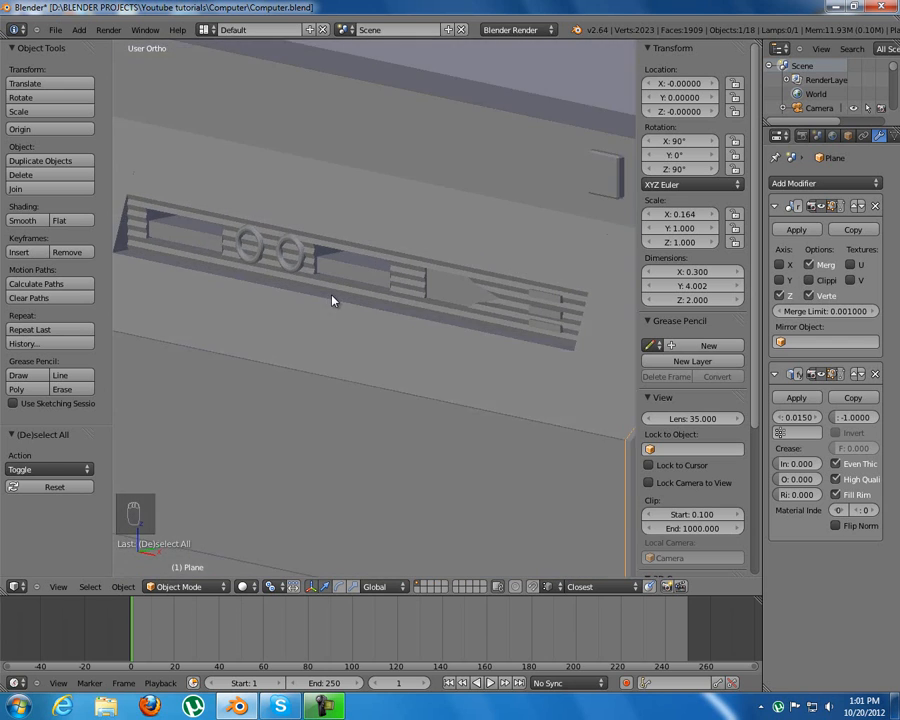